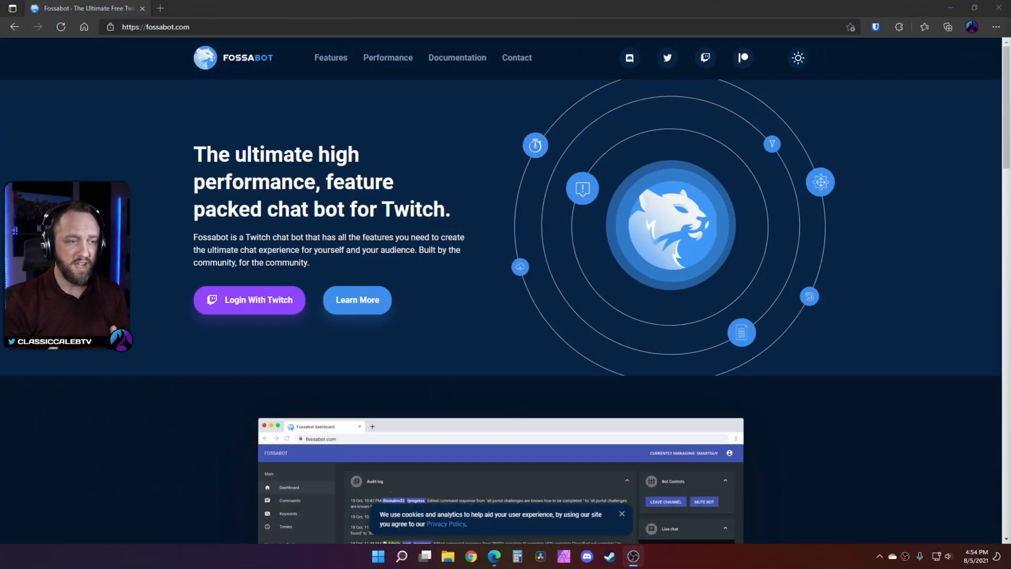
Step: Log in to Fossabot with the Twitch account to reach the channel dashboard
scroll(down, 3)
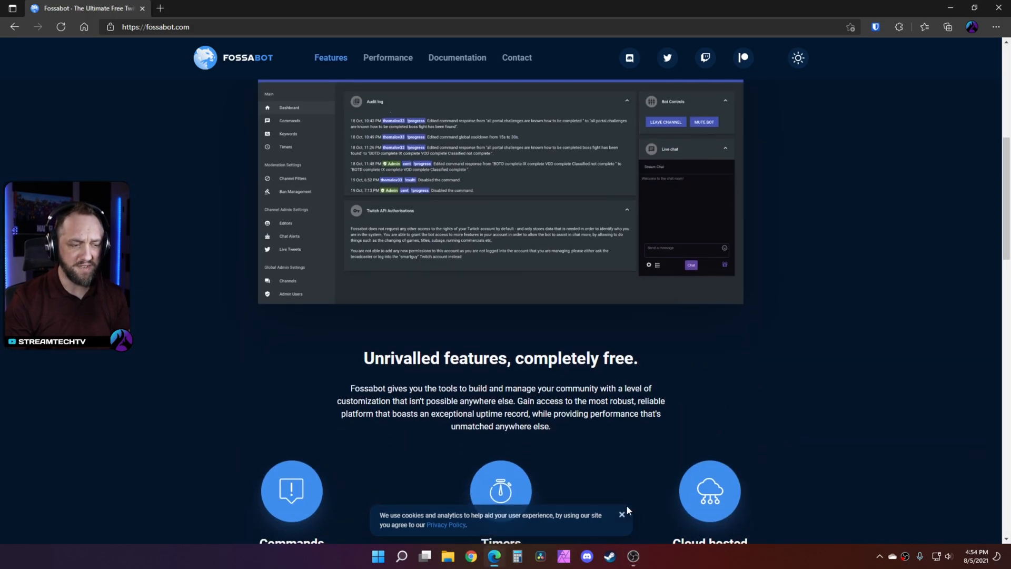
scroll(down, 3)
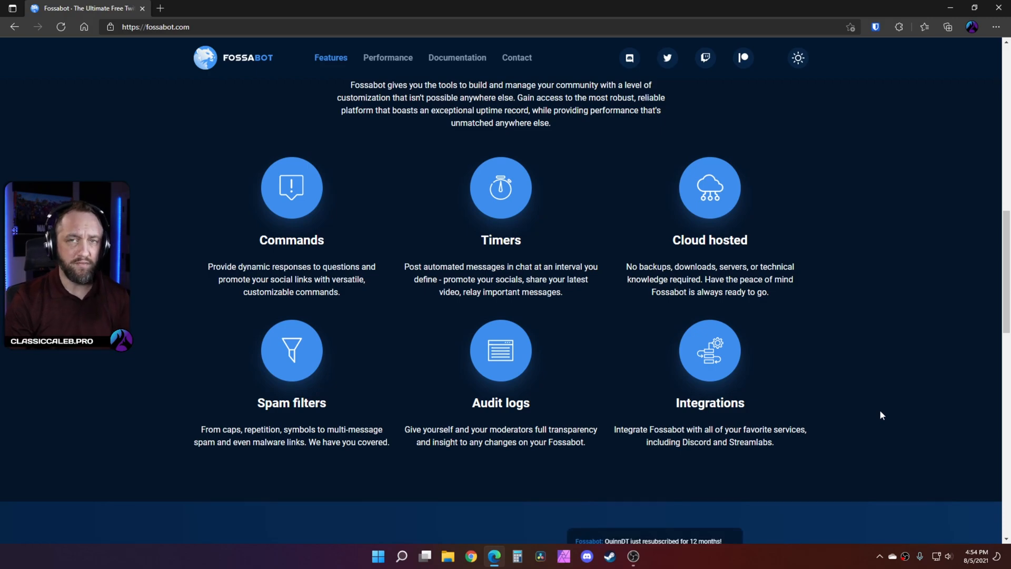
scroll(up, 3)
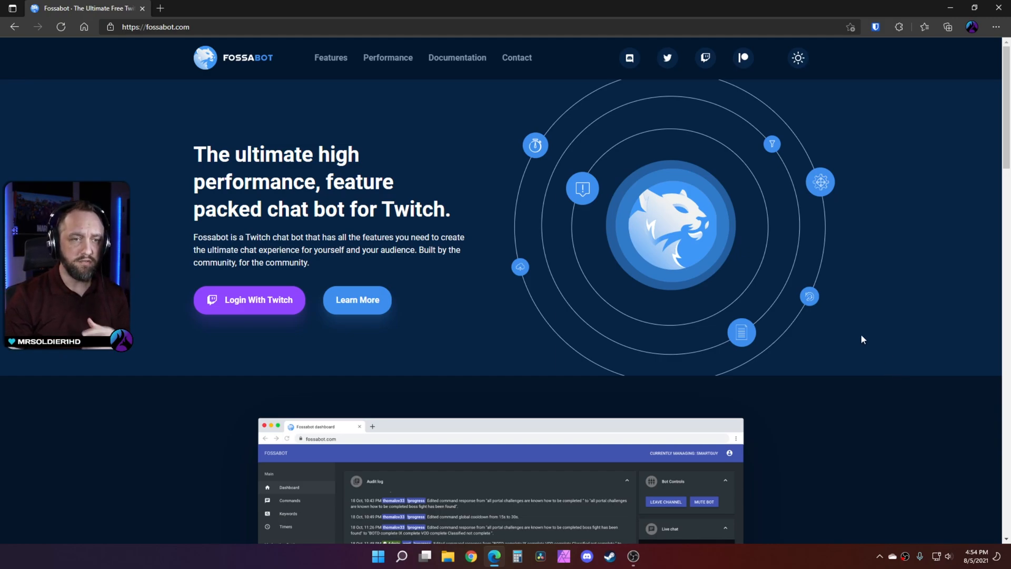
mouse_move(743, 58)
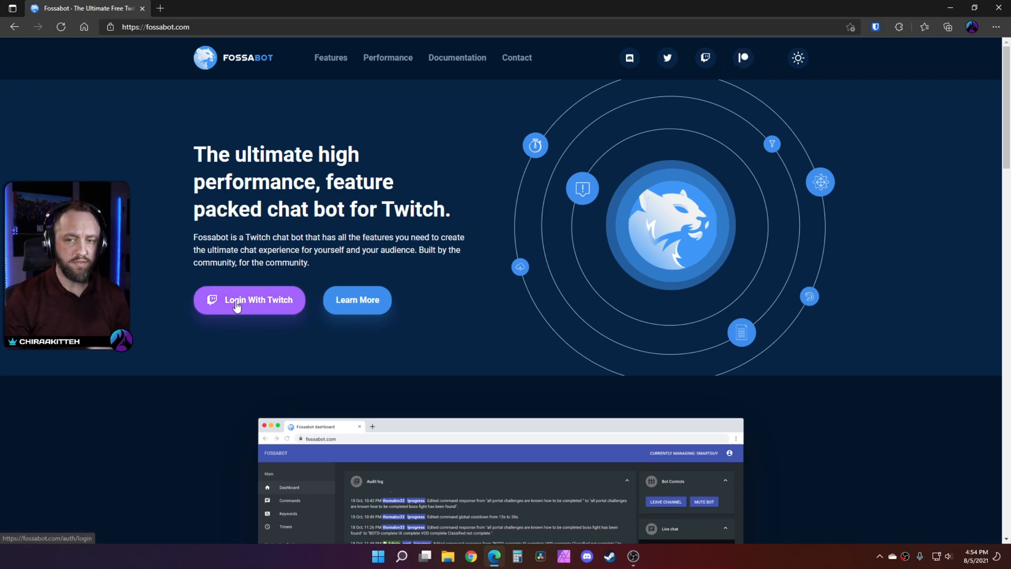
click(249, 300)
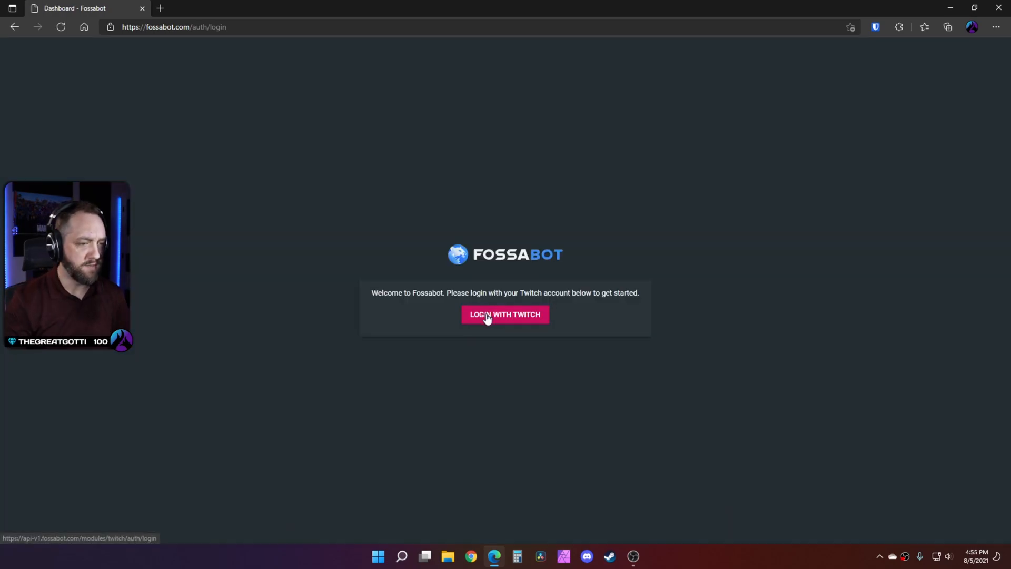
click(505, 313)
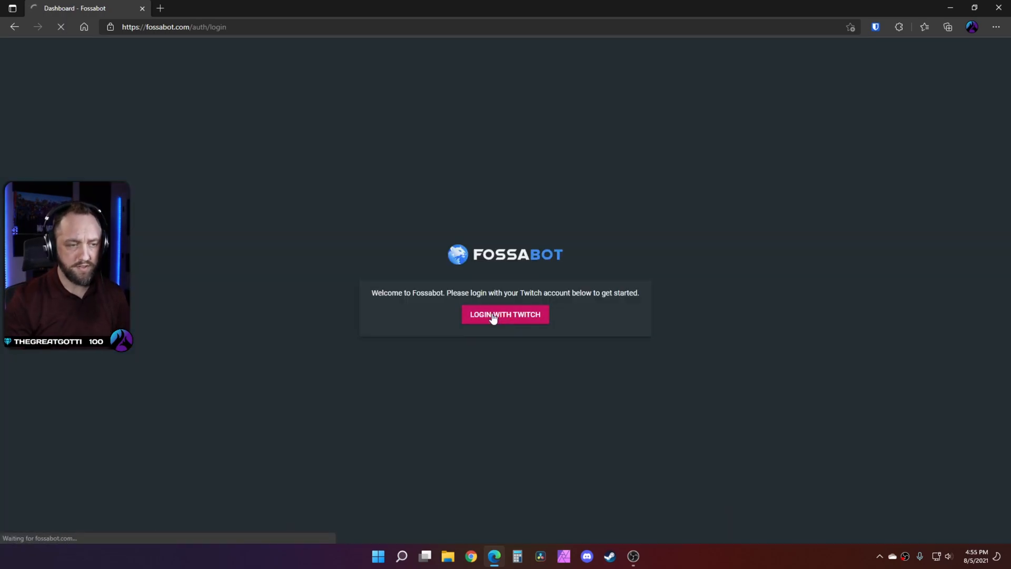
click(504, 314)
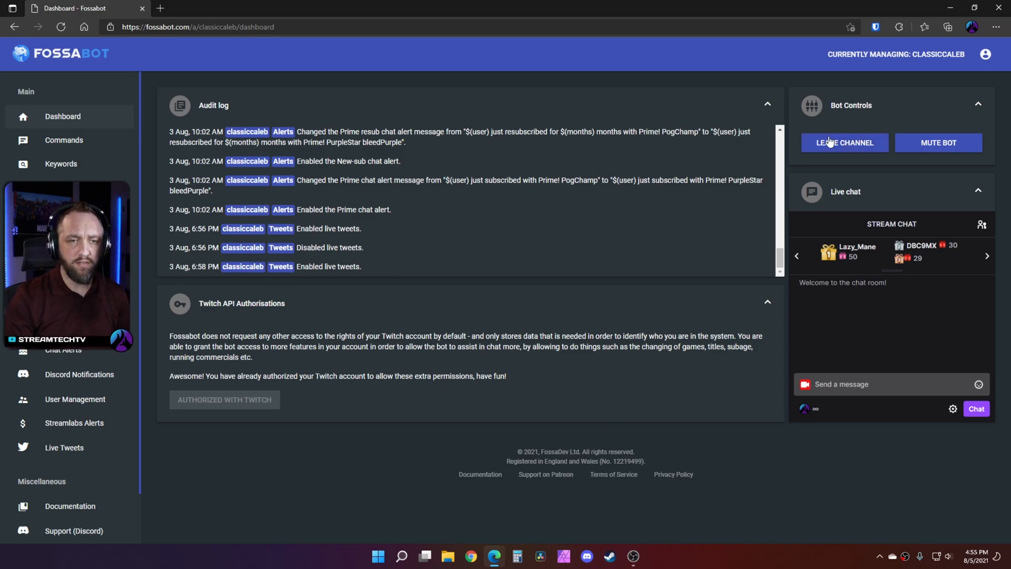
mouse_move(853, 126)
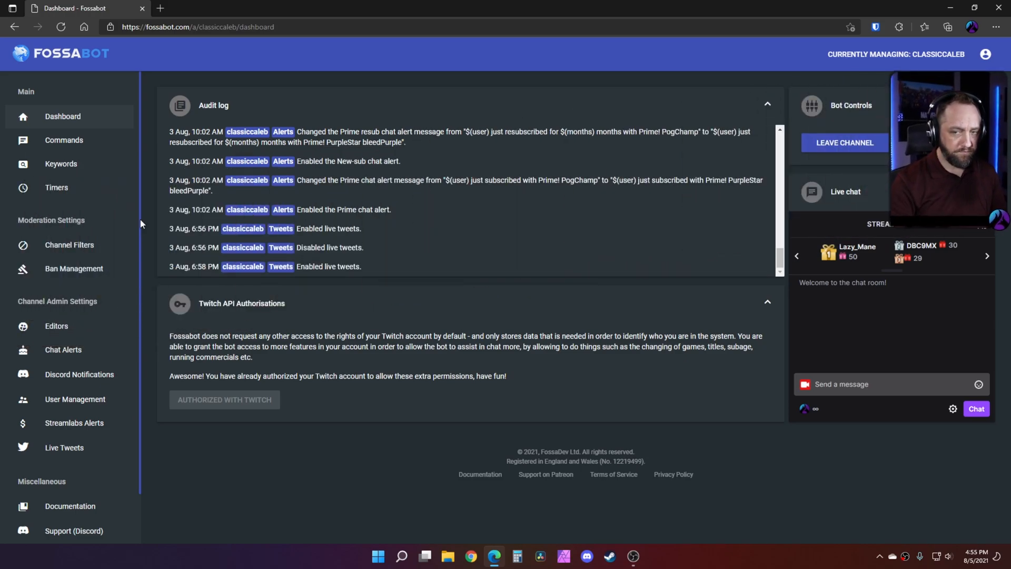
Step: Go to Commands > Keywords and open the so-aodan keyword in the editor
click(63, 141)
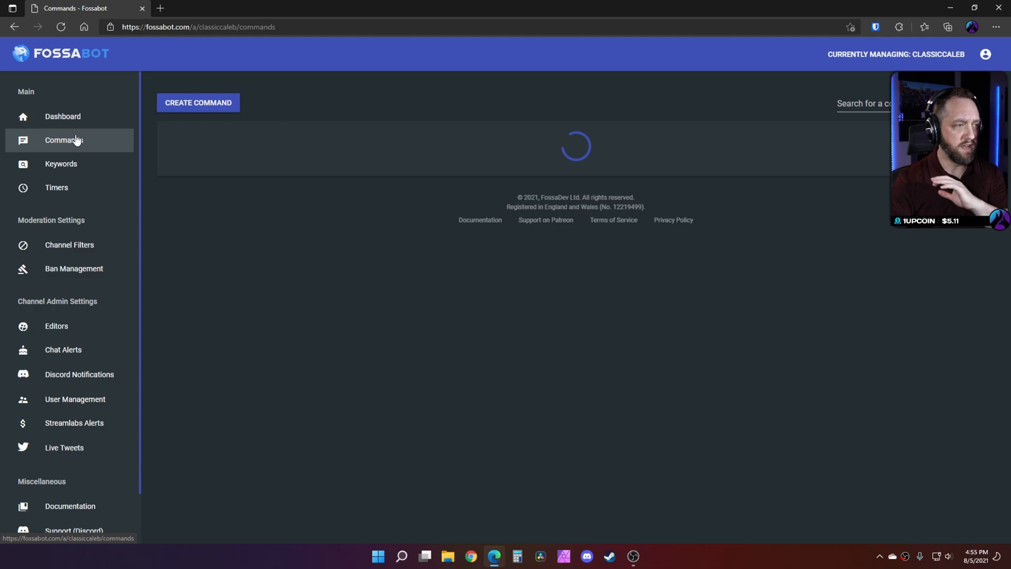
click(61, 163)
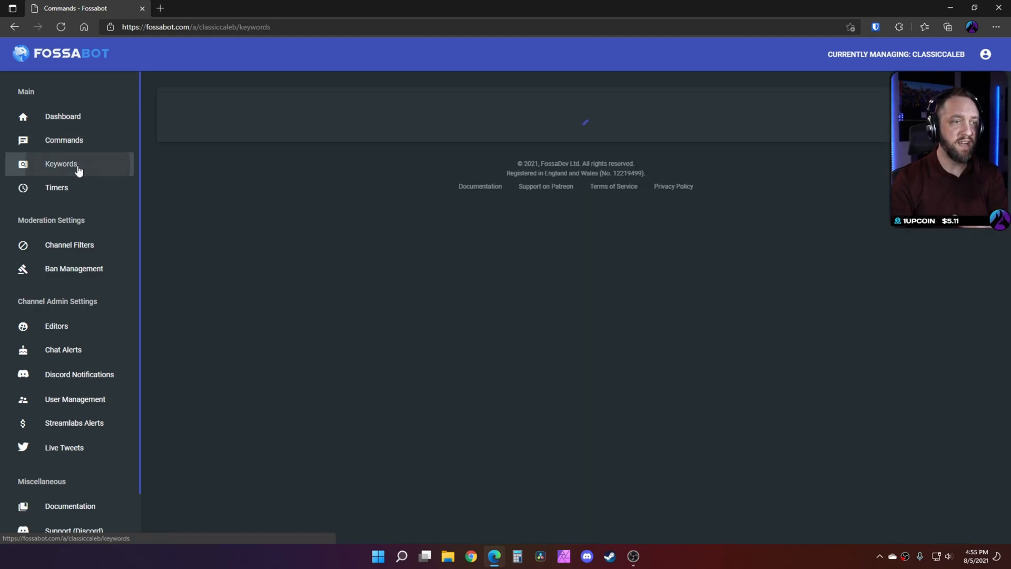
click(61, 164)
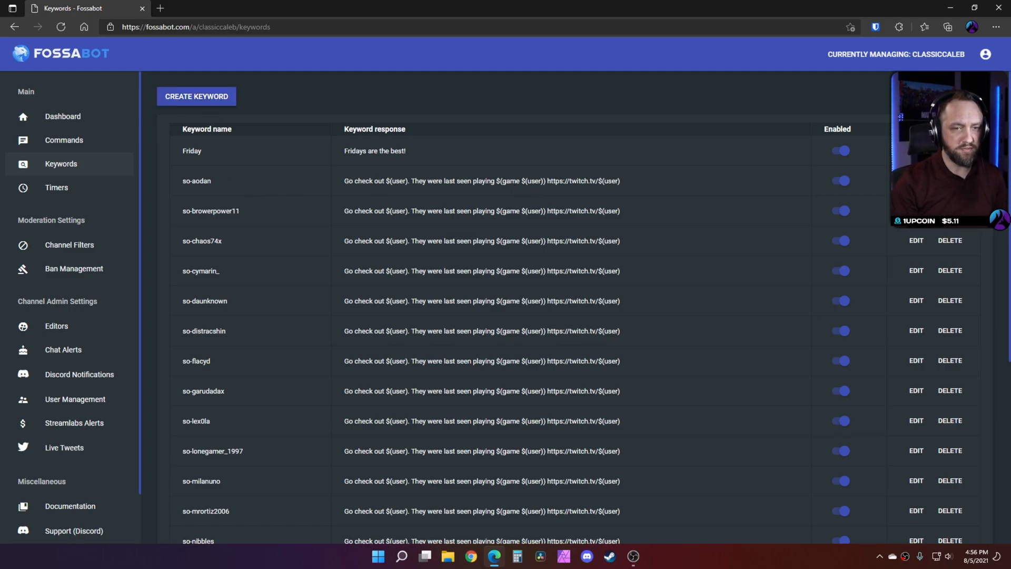
click(915, 181)
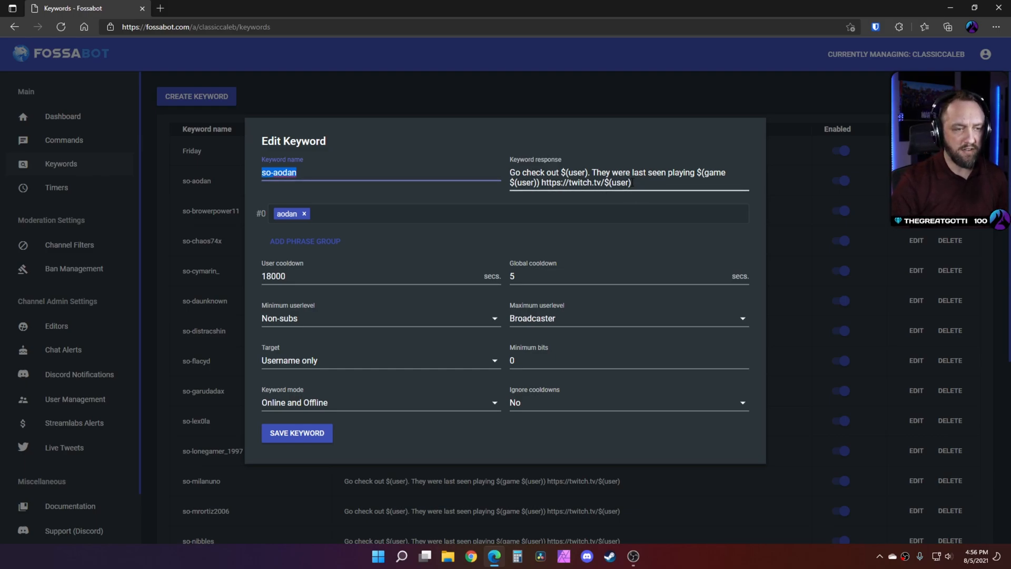
Step: Delete the aodan chip from the so-aodan keyword's trigger phrase group
click(629, 182)
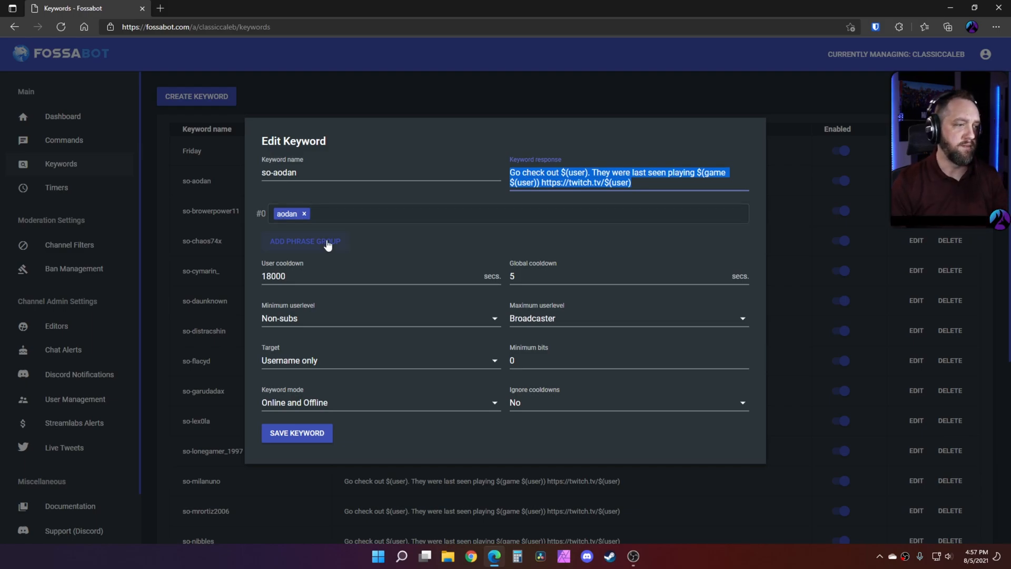
click(303, 213)
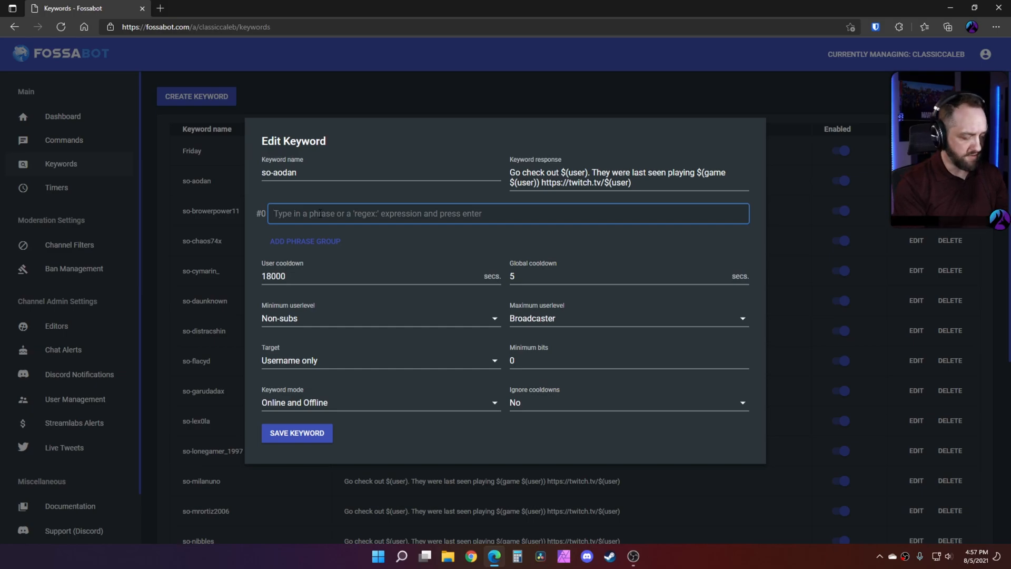
Step: Re-enter 'aodan' as the so-aodan keyword's trigger phrase
text(aodan)
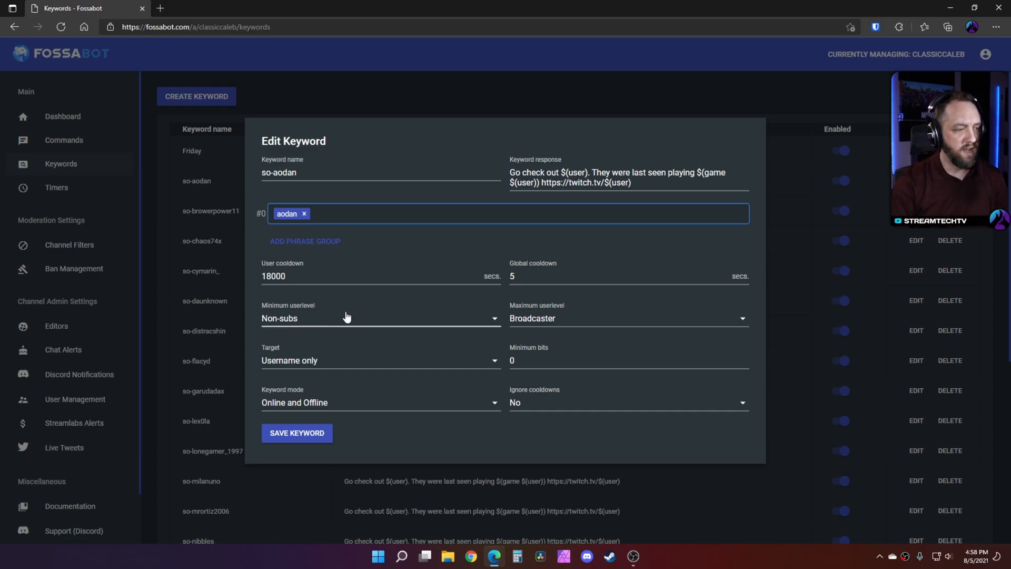
mouse_move(322, 311)
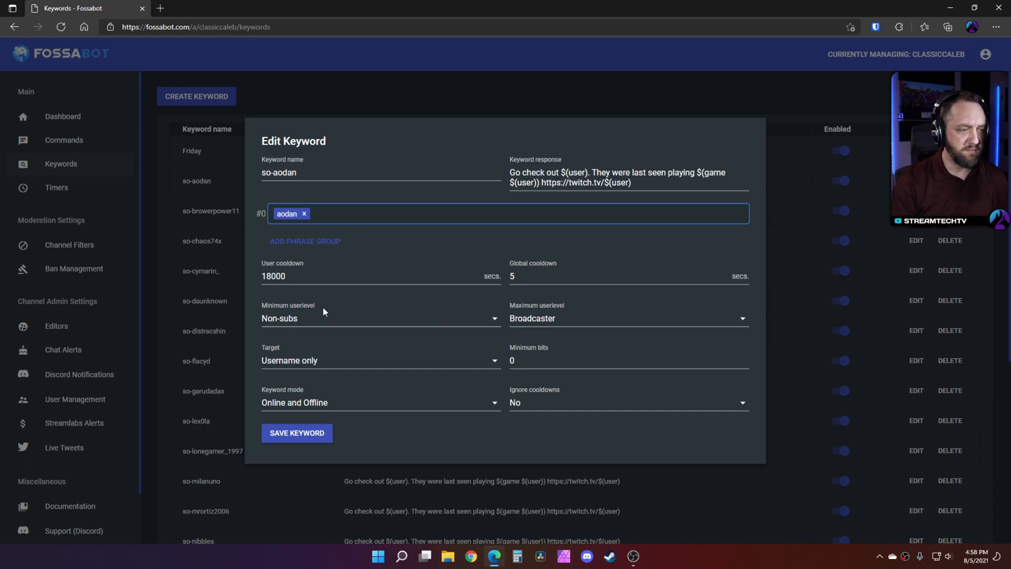
mouse_move(604, 320)
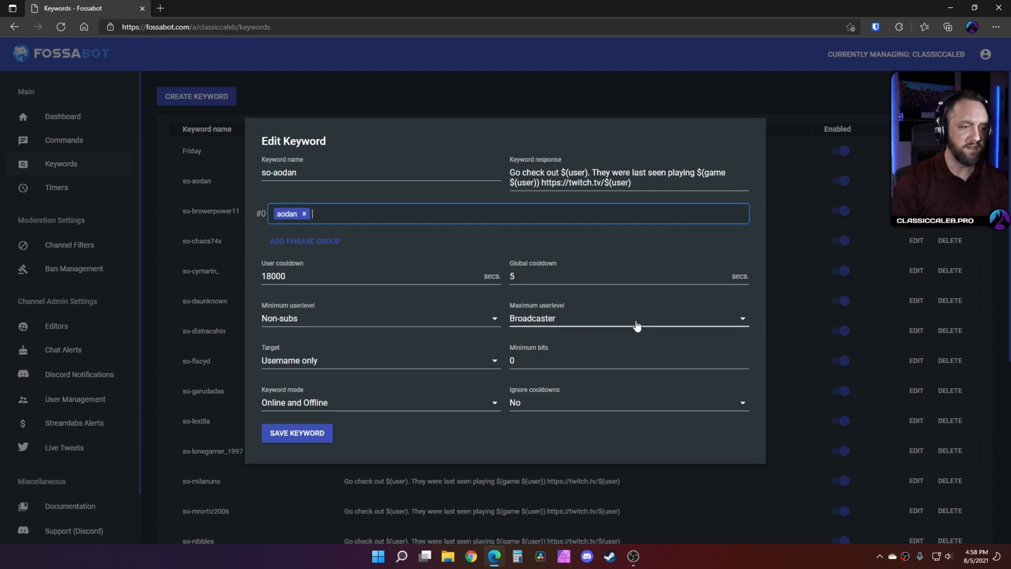
mouse_move(485, 367)
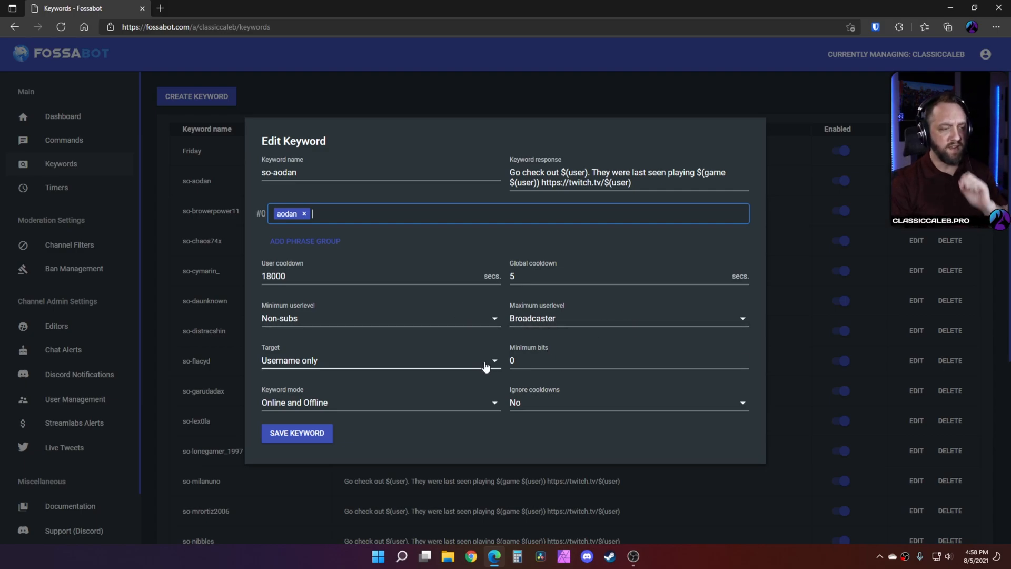
mouse_move(402, 368)
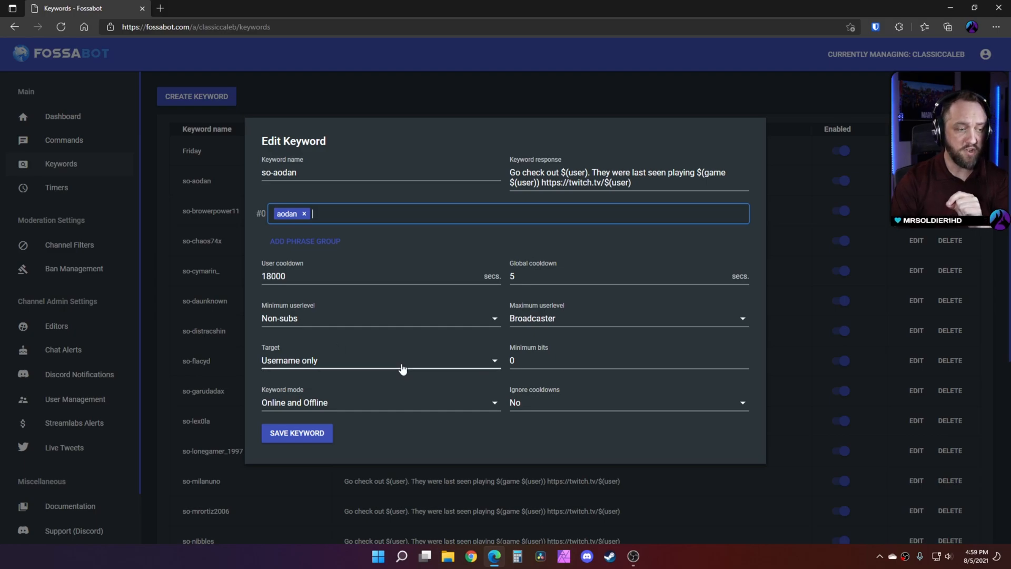
Step: Review the keyword's match-target choices and keep it matching usernames only
click(380, 360)
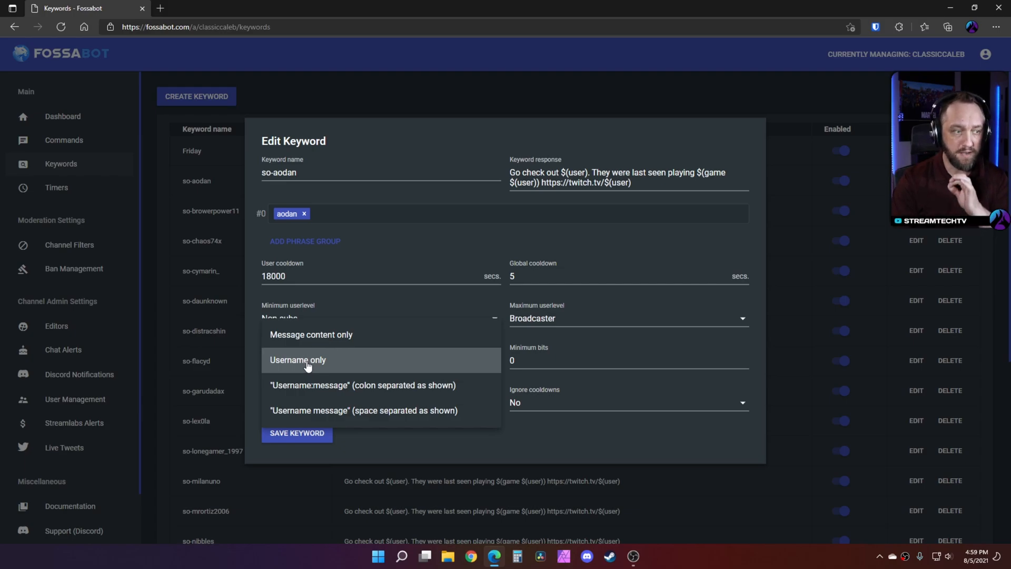
click(297, 360)
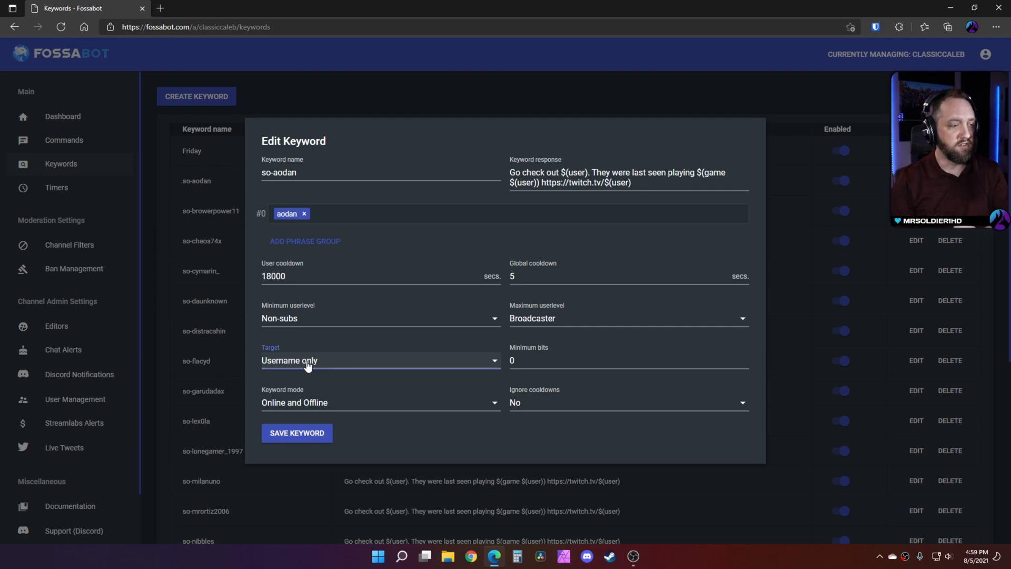
click(381, 359)
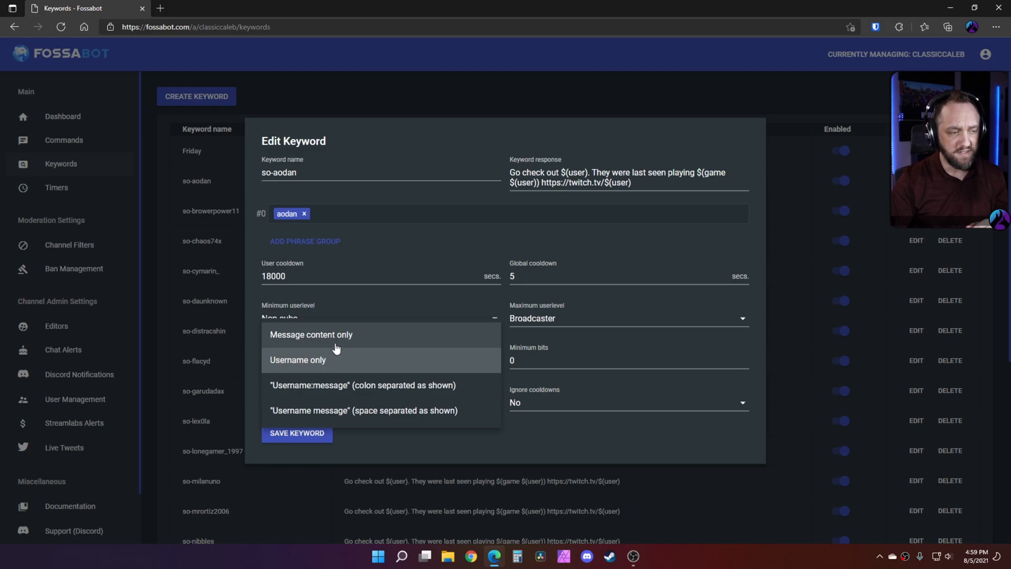
click(297, 359)
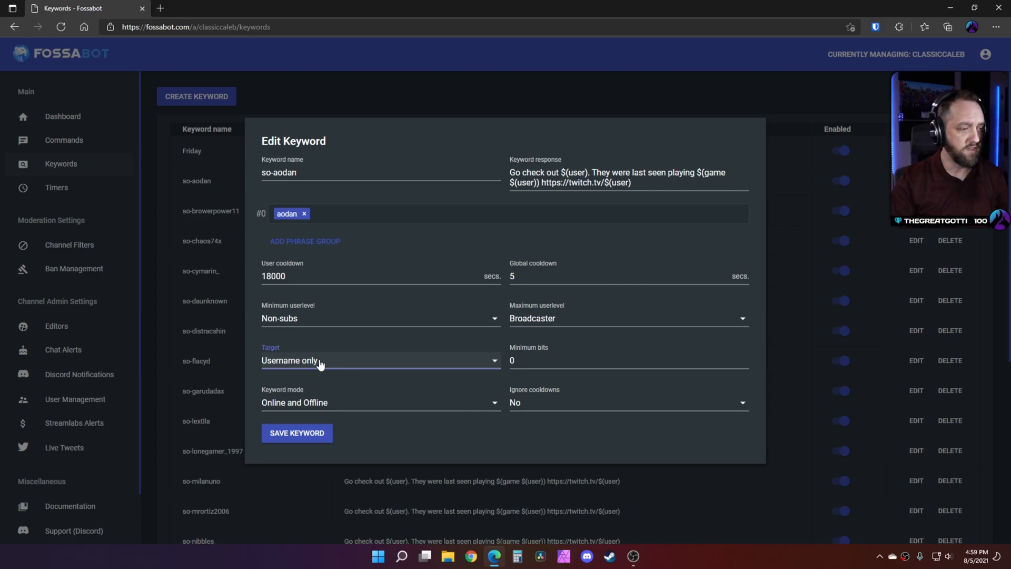
mouse_move(531, 404)
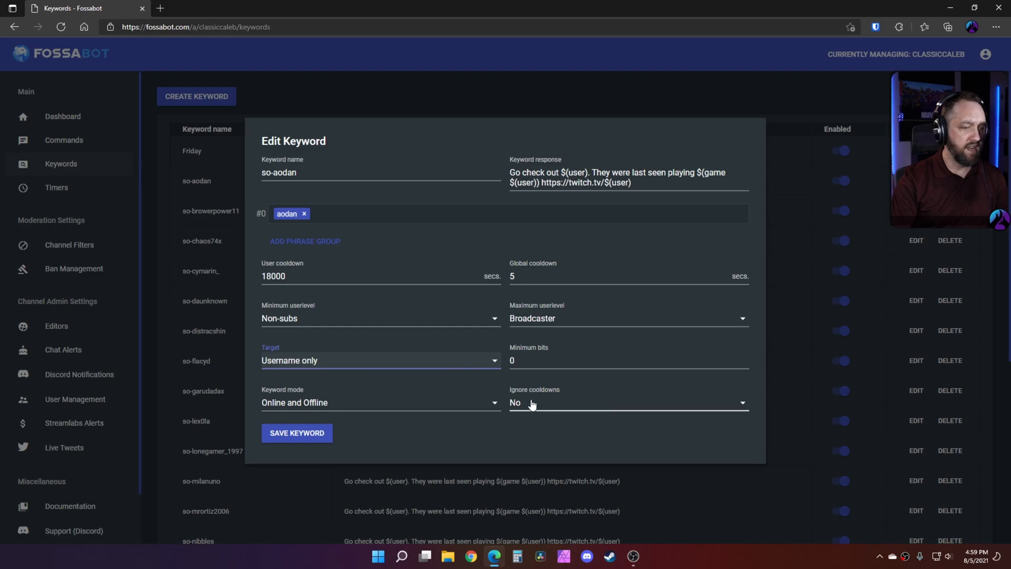
mouse_move(569, 406)
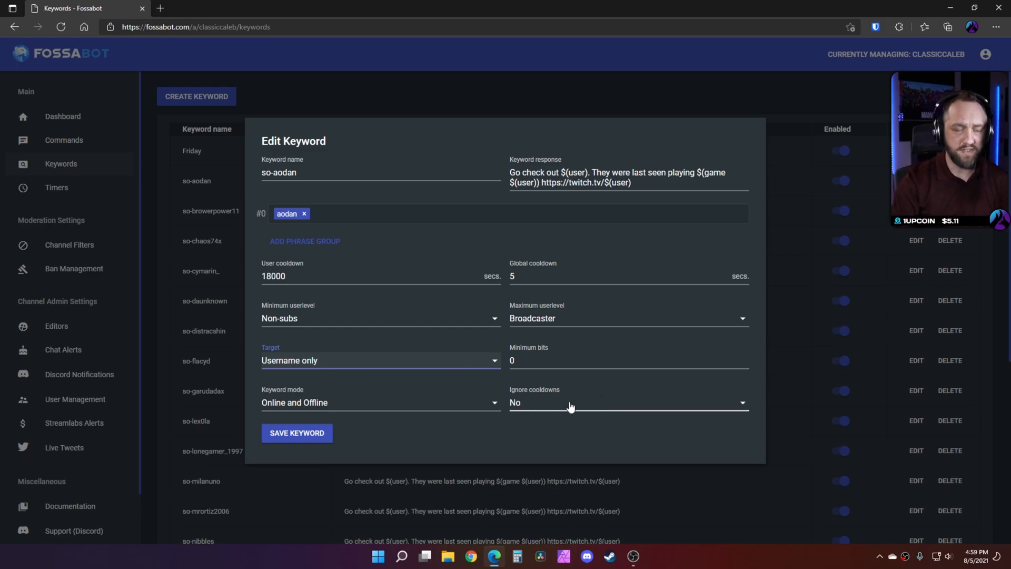
mouse_move(616, 416)
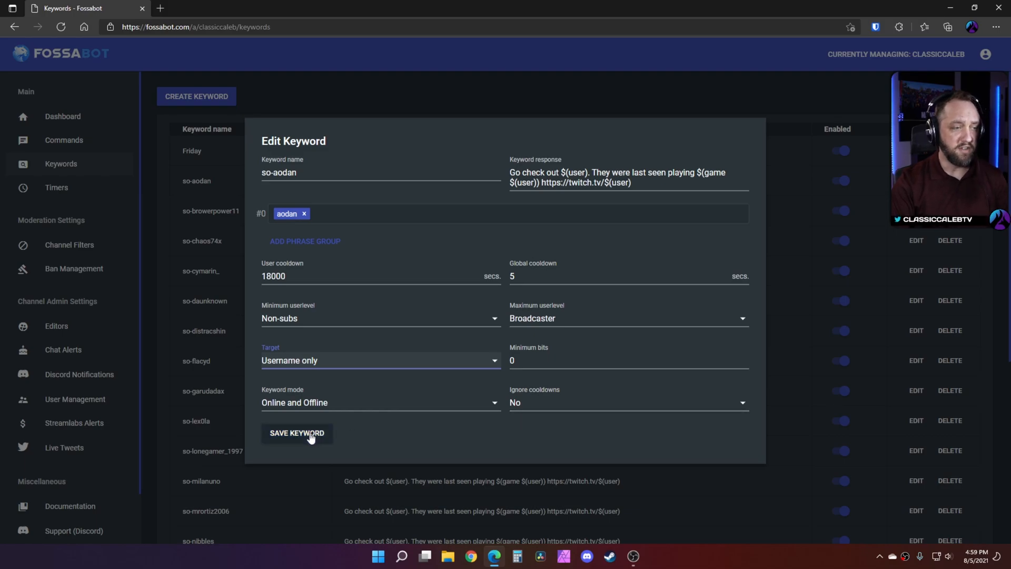
click(297, 432)
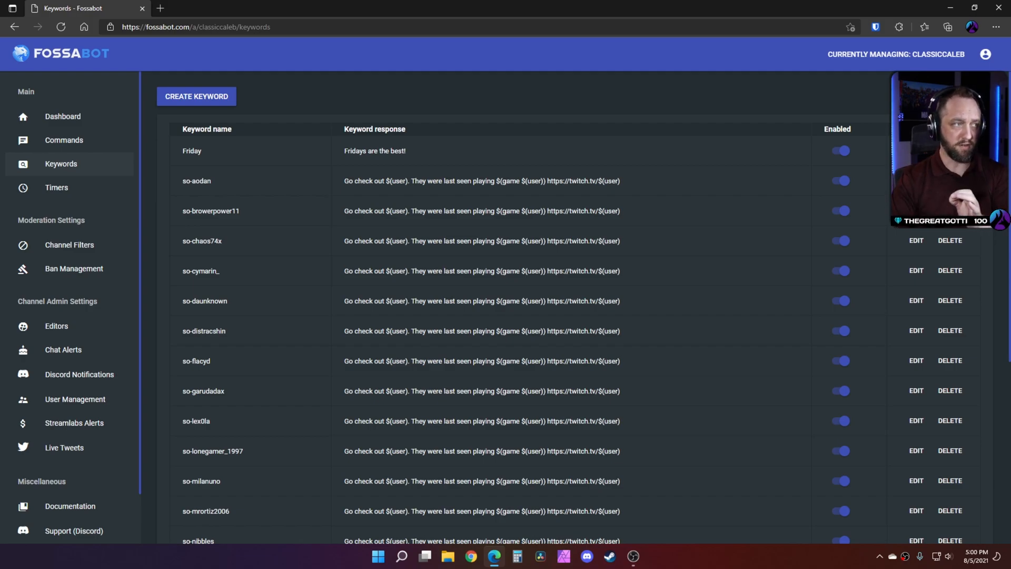
click(915, 181)
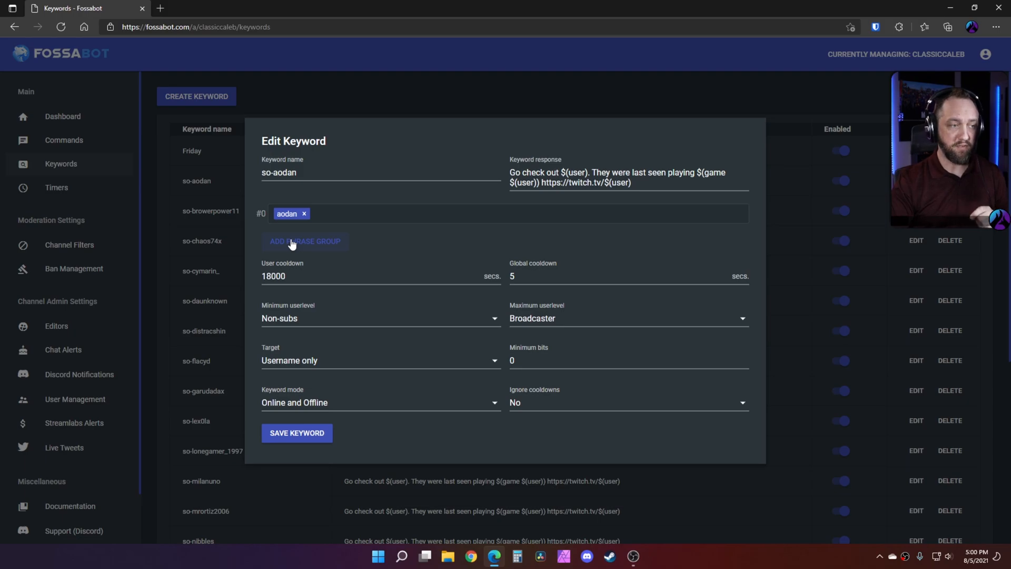
Step: Close the so-aodan keyword editor and go to the Timers page
click(304, 241)
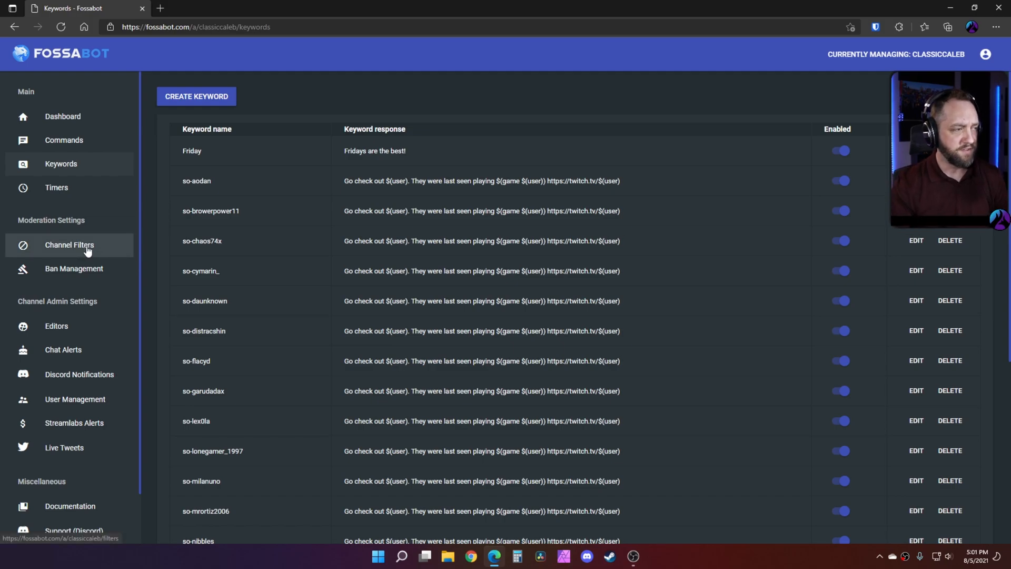
click(57, 187)
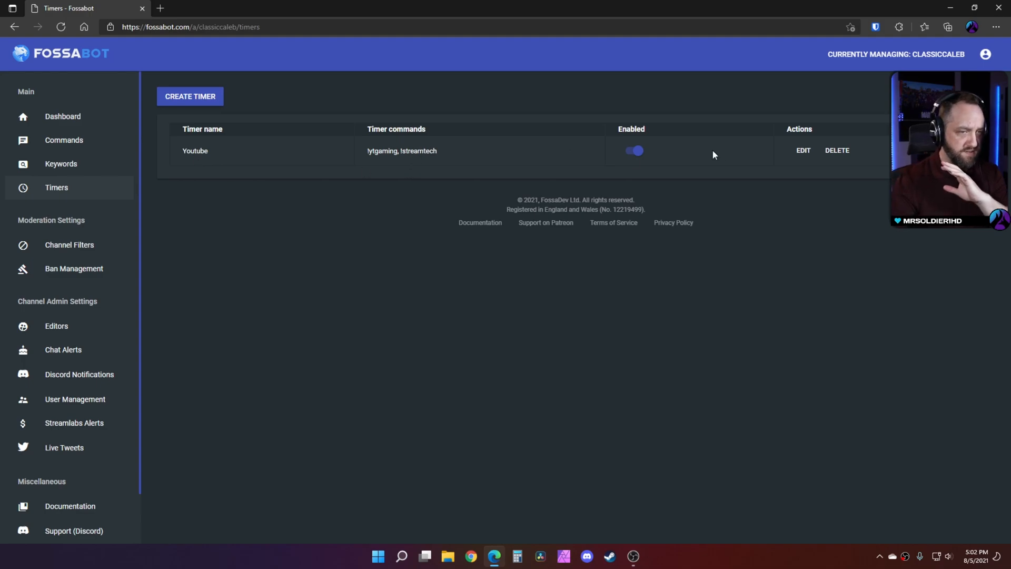
Step: Review the YouTube timer's 20-minute, online-only settings, then head to Channel Filters
click(802, 150)
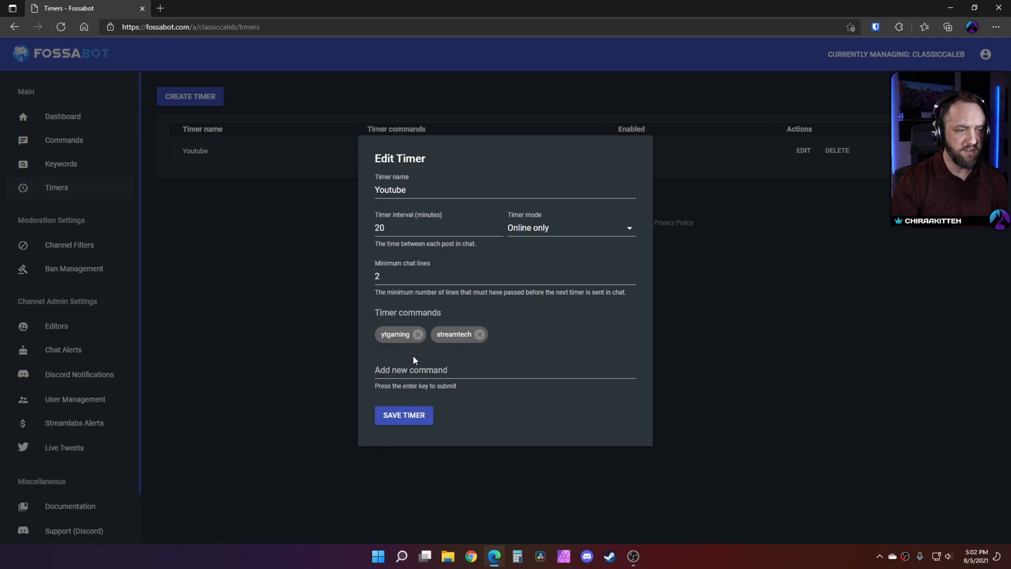
mouse_move(495, 334)
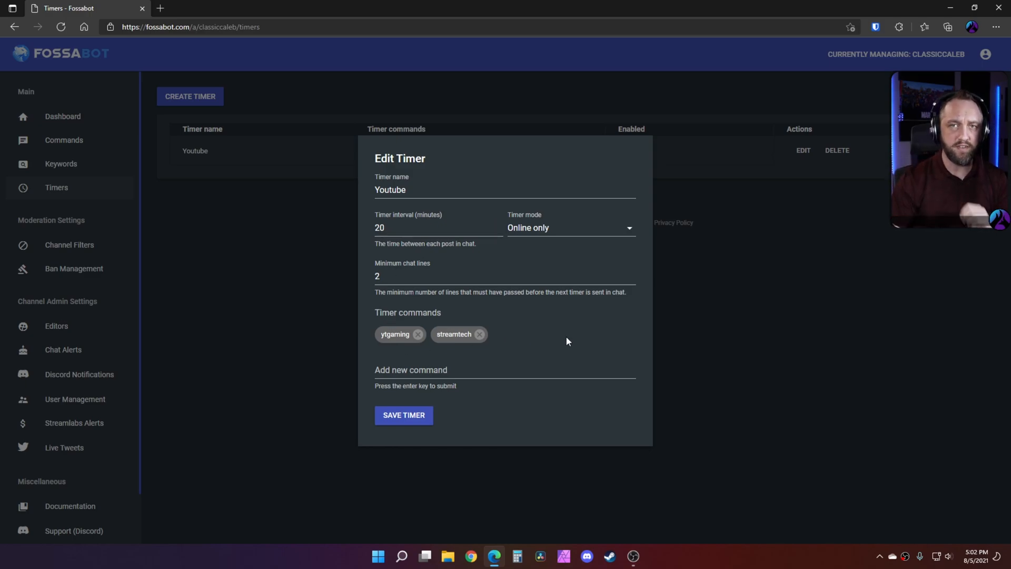
mouse_move(480, 262)
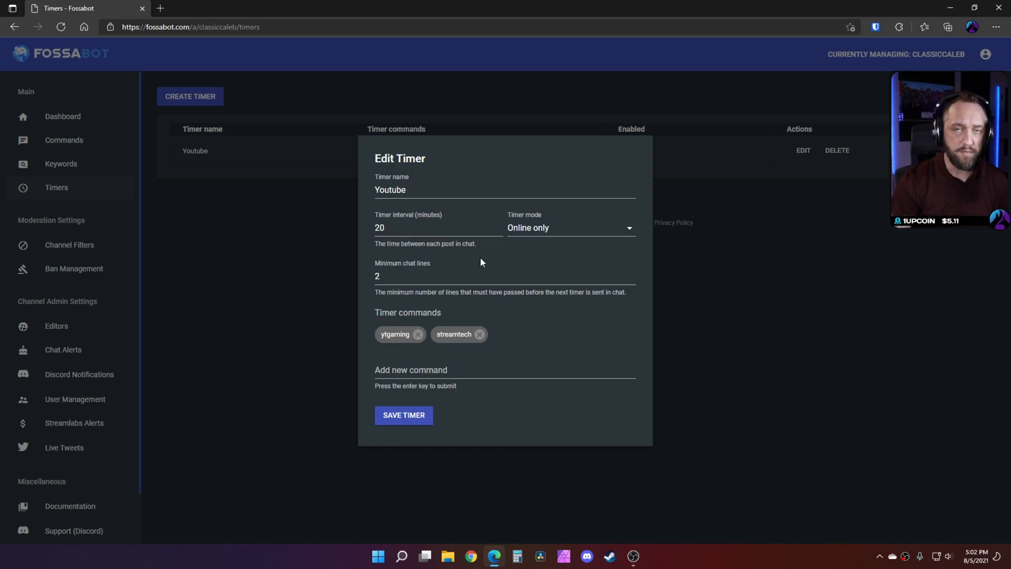
mouse_move(402, 336)
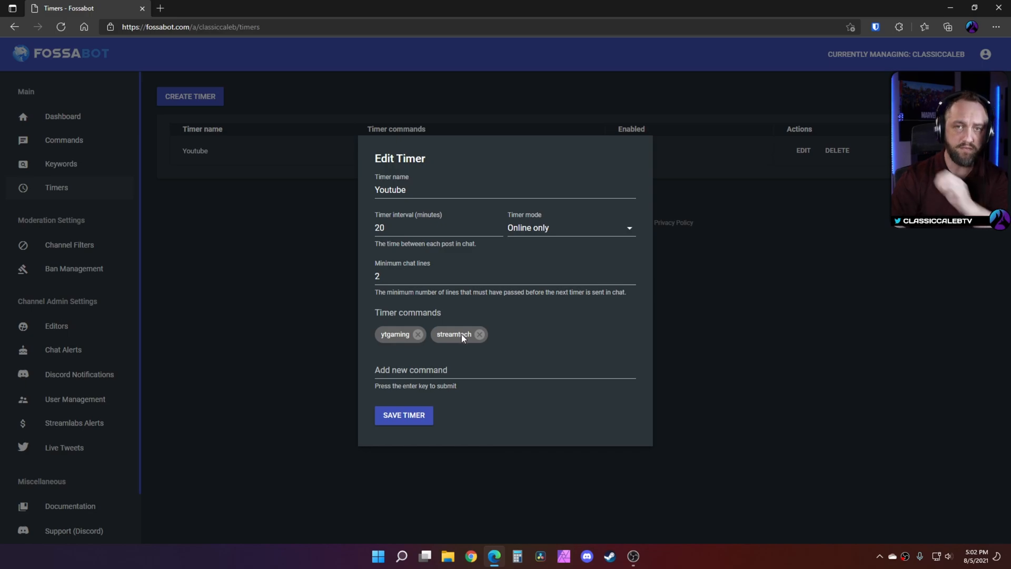
mouse_move(613, 160)
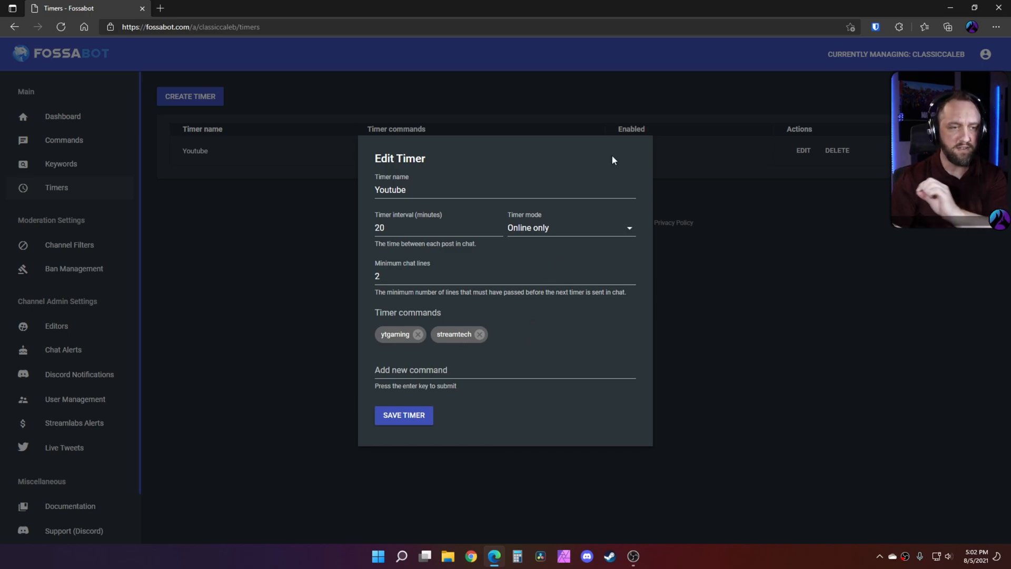
click(403, 414)
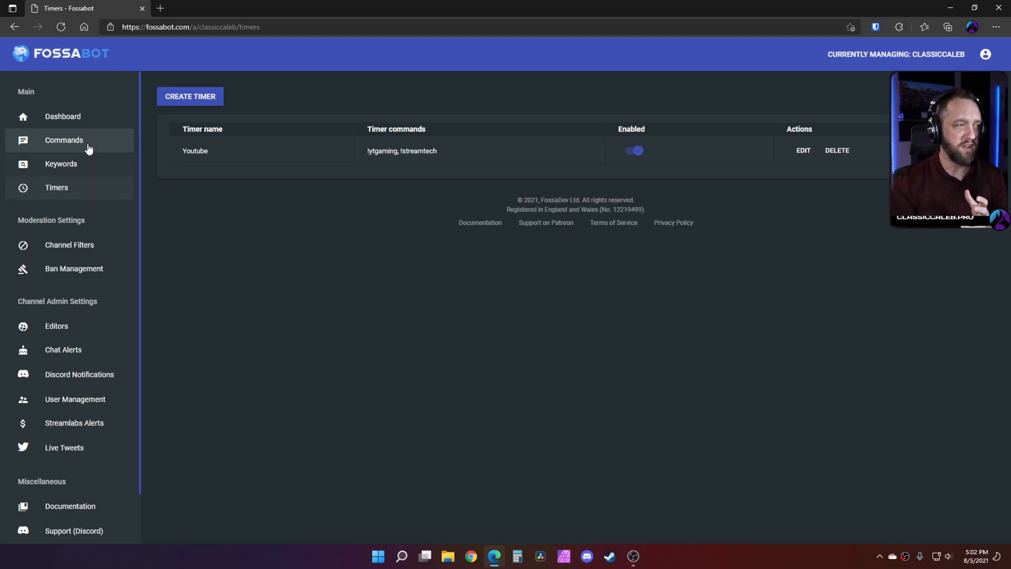
click(64, 140)
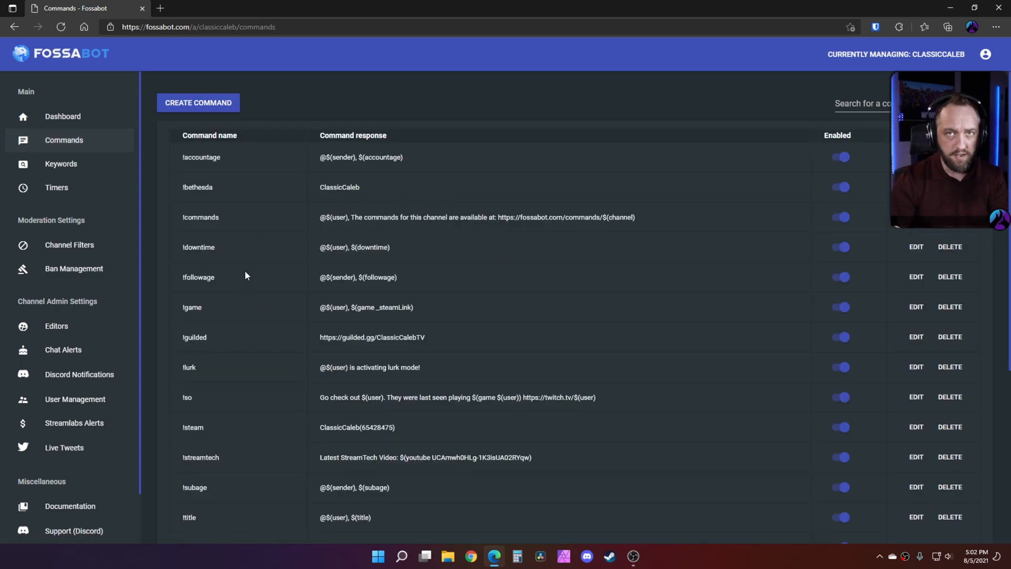
click(56, 187)
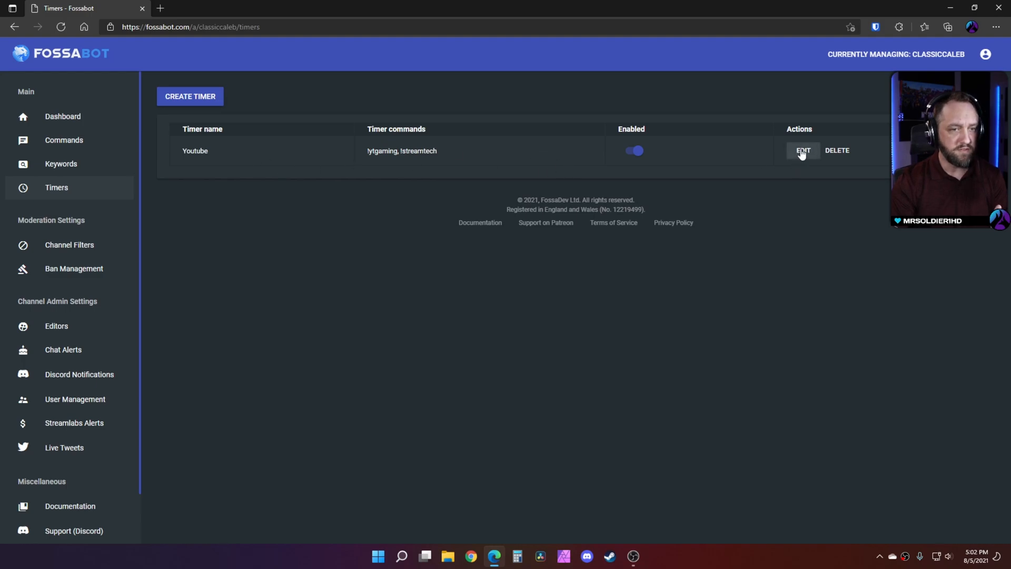
click(802, 150)
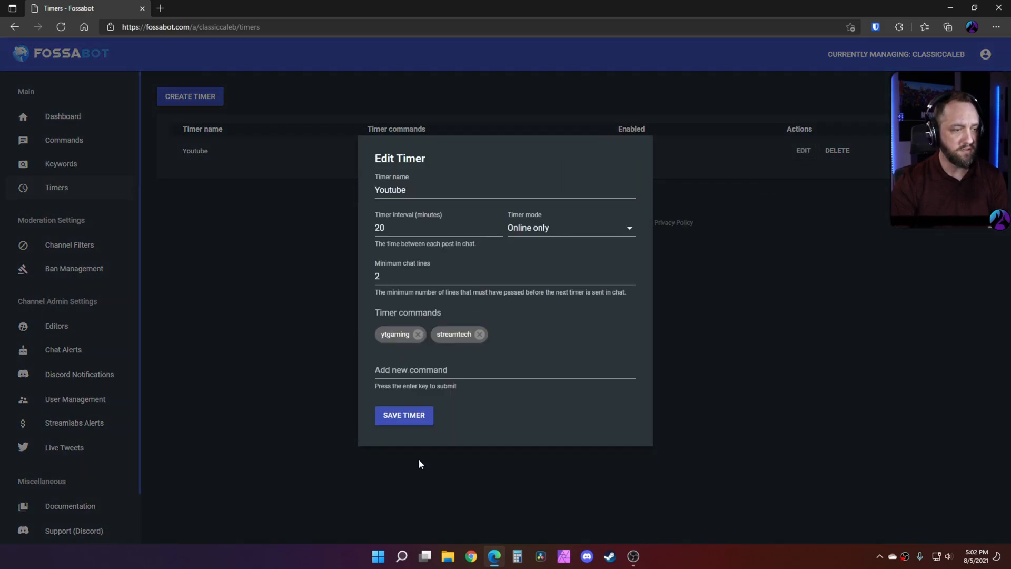
click(69, 245)
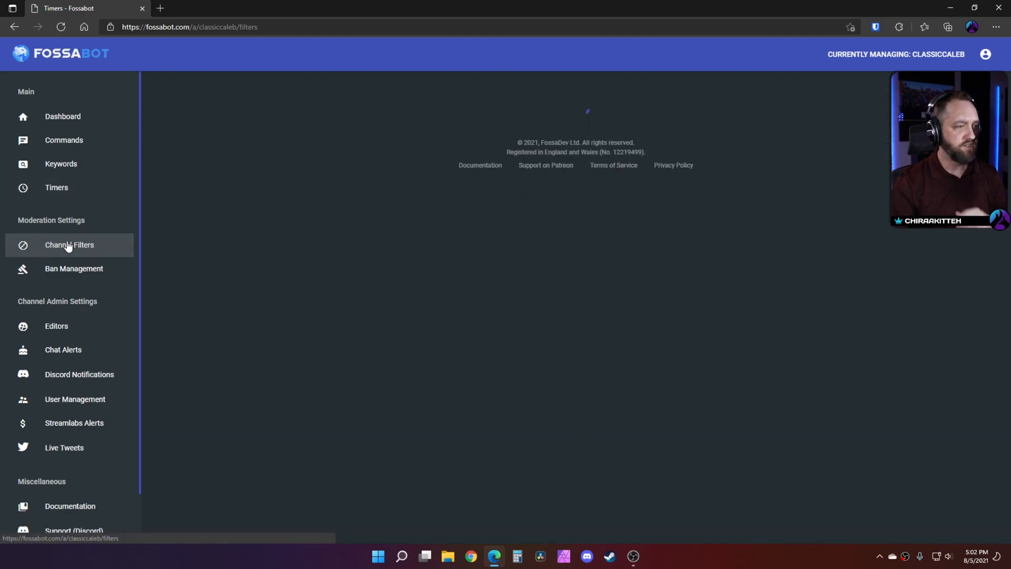
Step: Inspect the Clips Link Filter settings: 600-second timeout, active online and offline
click(69, 244)
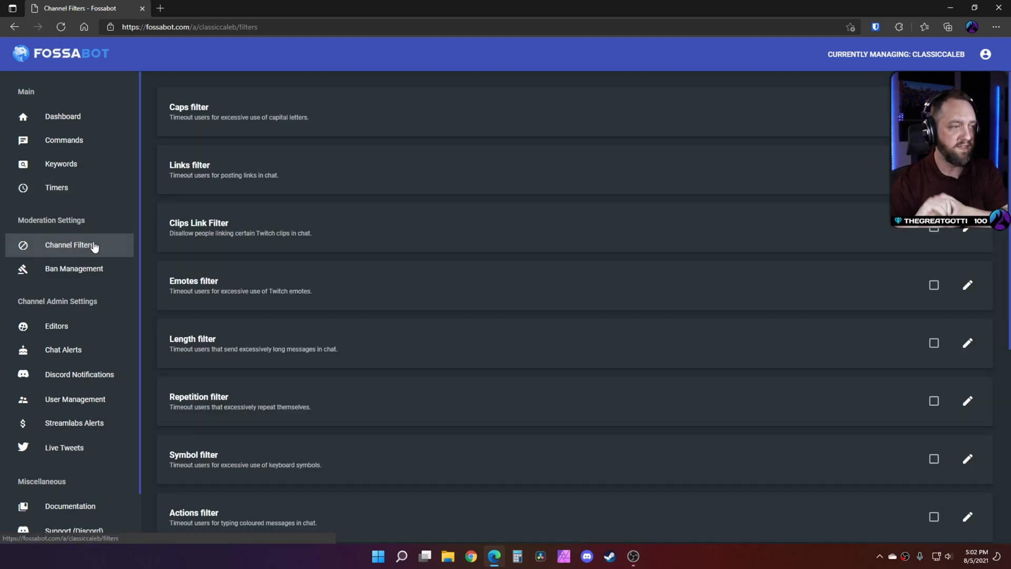
mouse_move(667, 150)
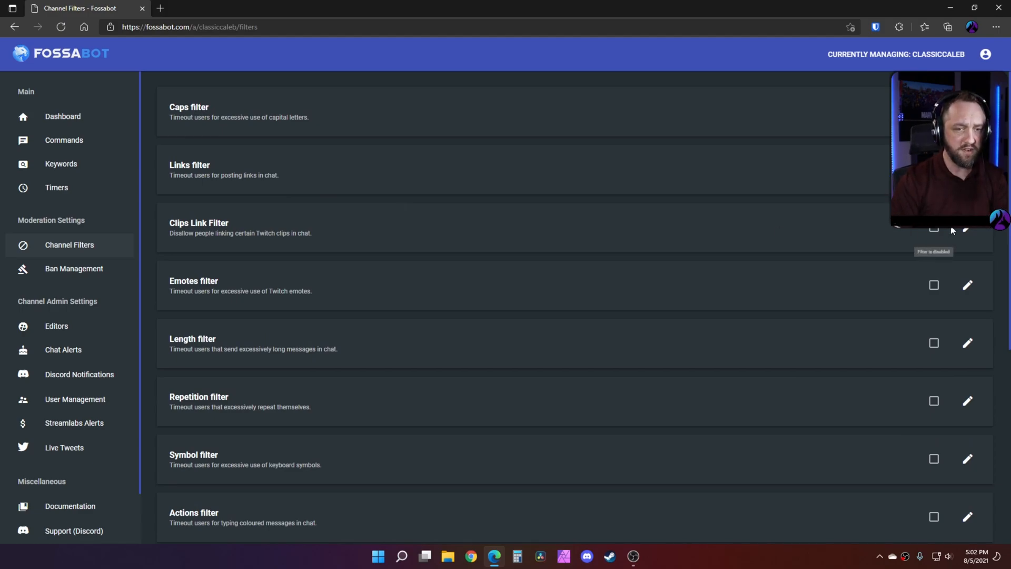
click(966, 230)
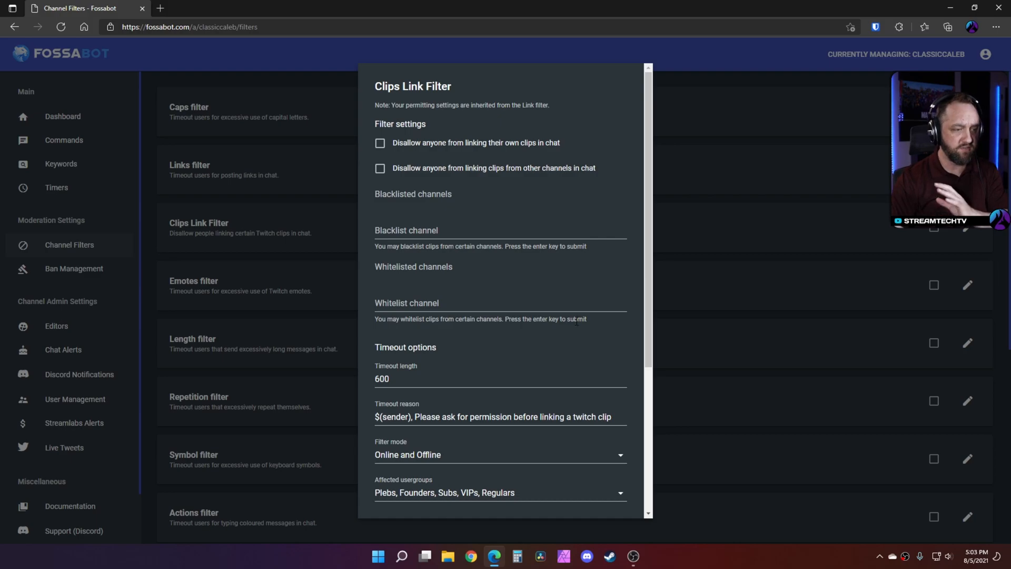
scroll(down, 3)
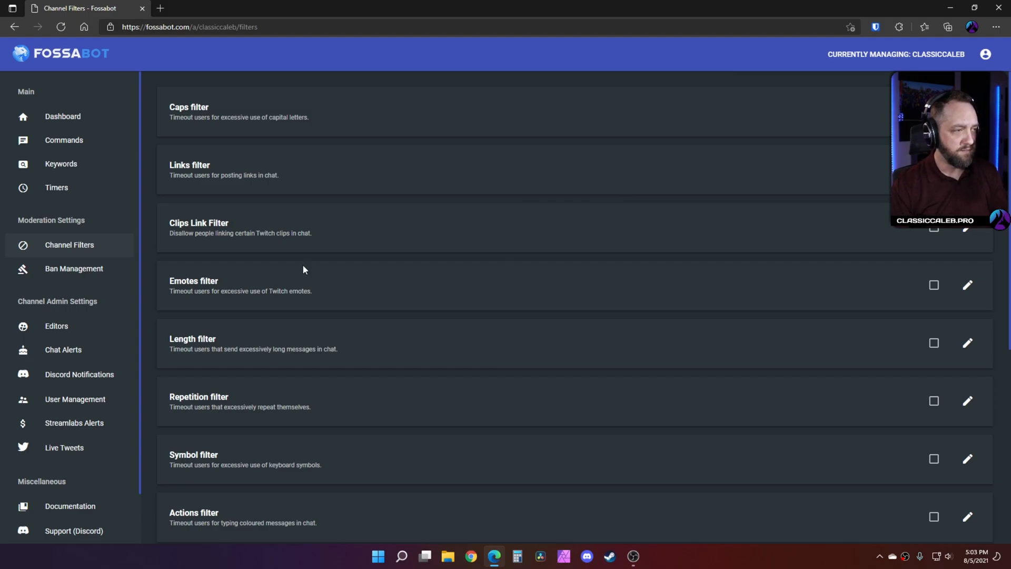
mouse_move(781, 190)
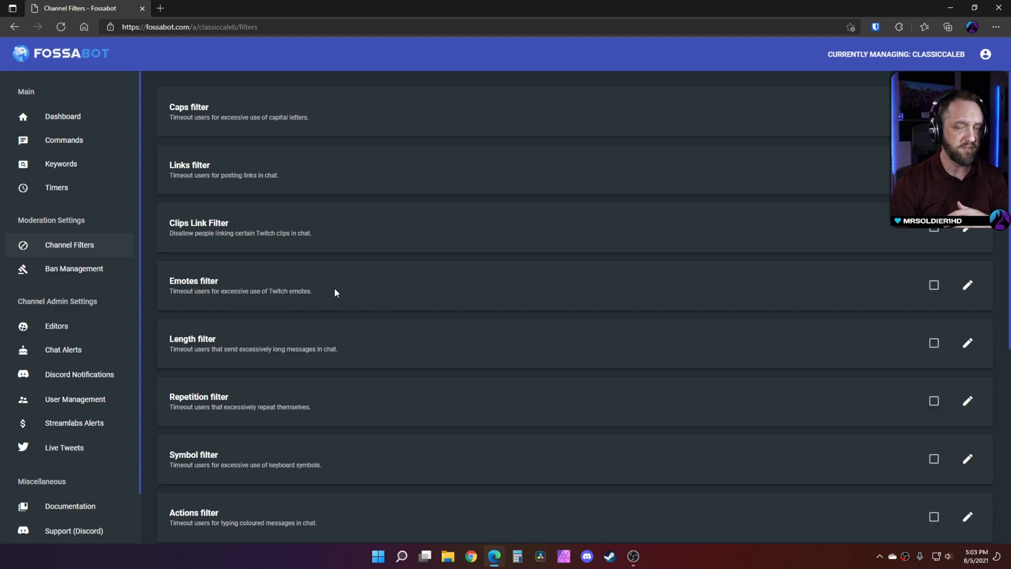
Step: Scroll to the end of the filter list showing Malware Link and Hidden Ping filters
scroll(down, 3)
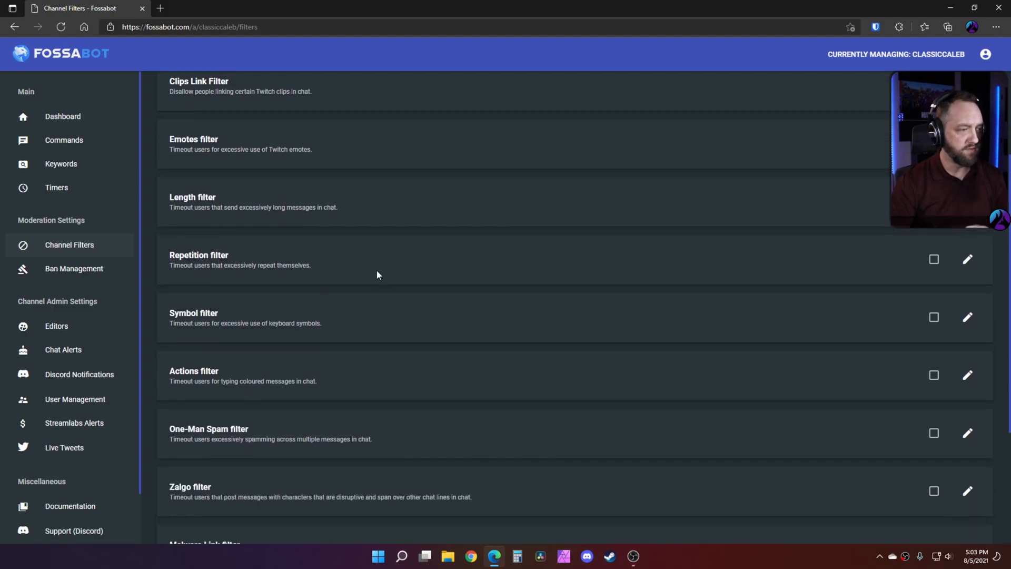
scroll(down, 3)
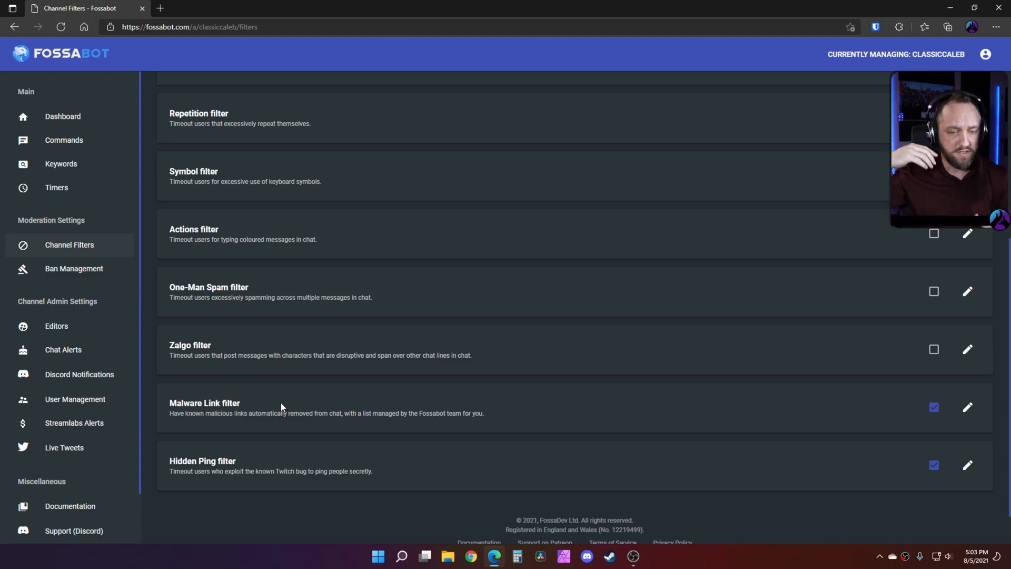
mouse_move(200, 416)
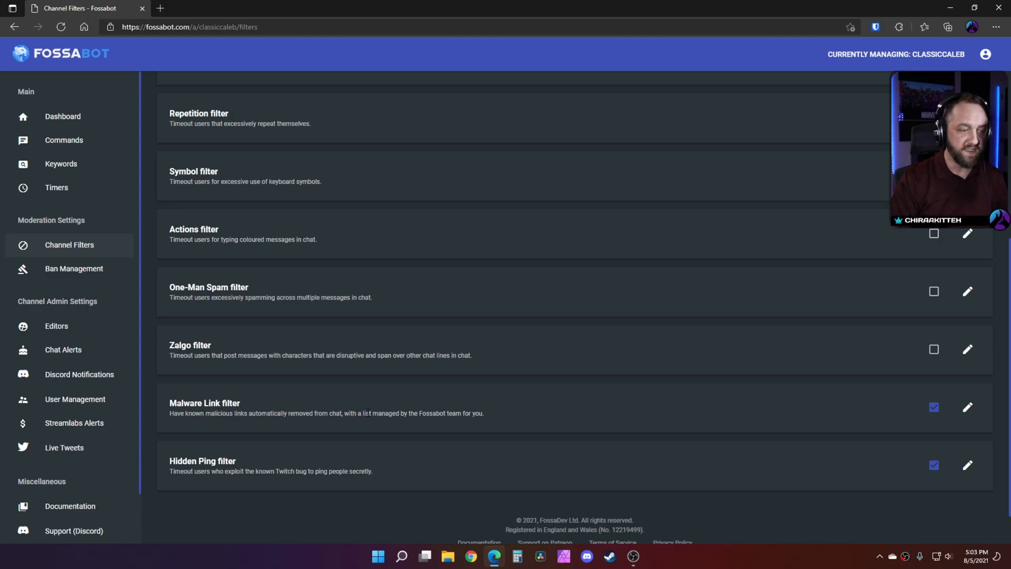
mouse_move(572, 411)
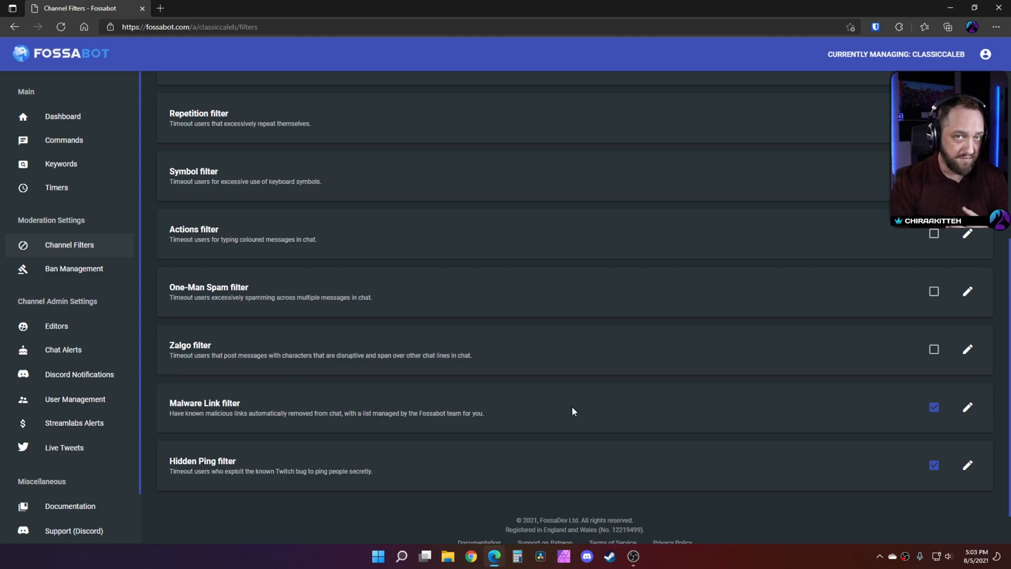
Step: View the Malware Link Filter settings: 600-second timeout, announcements and first-offence warnings
click(967, 407)
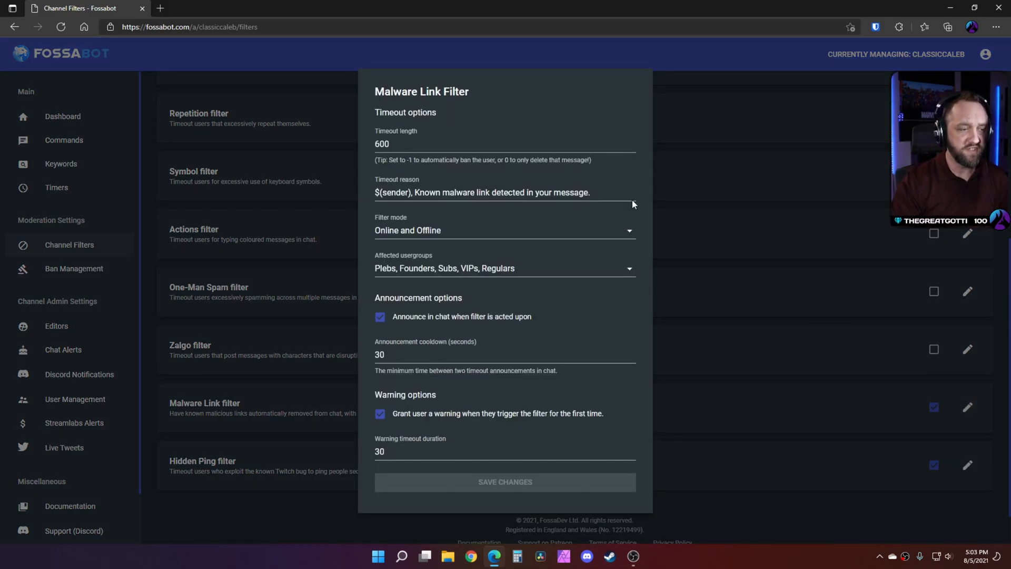
mouse_move(371, 321)
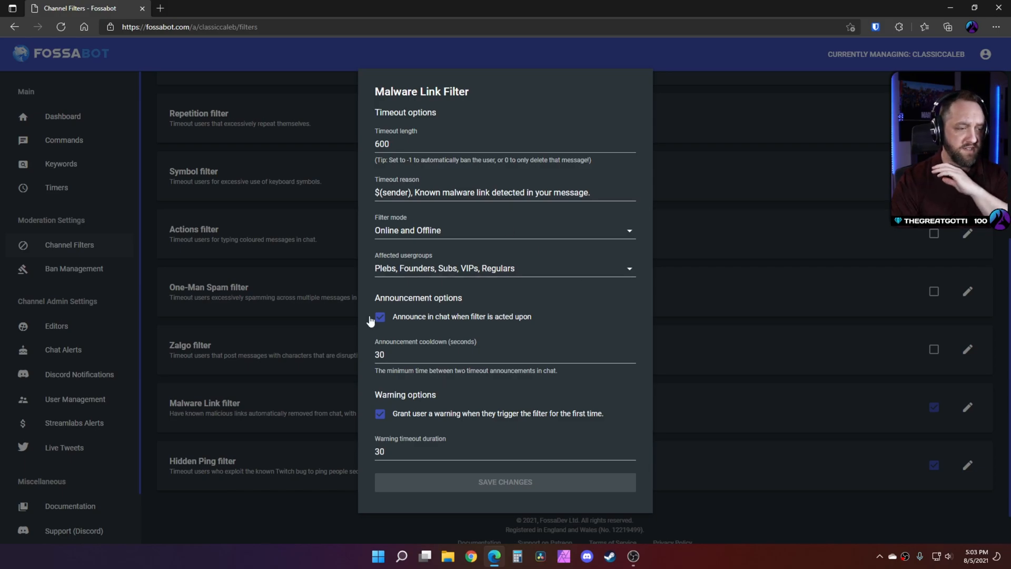
mouse_move(434, 320)
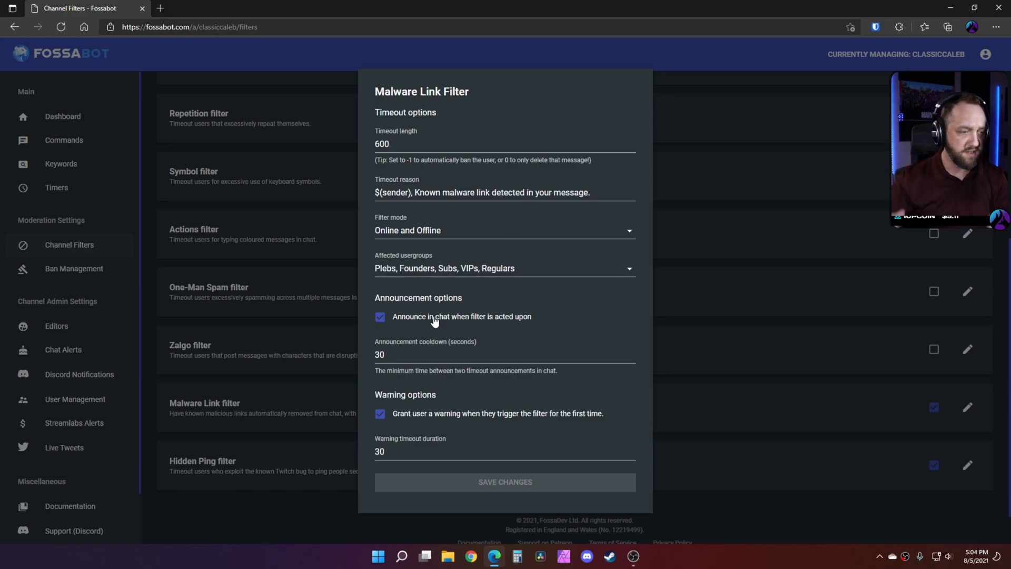
mouse_move(465, 426)
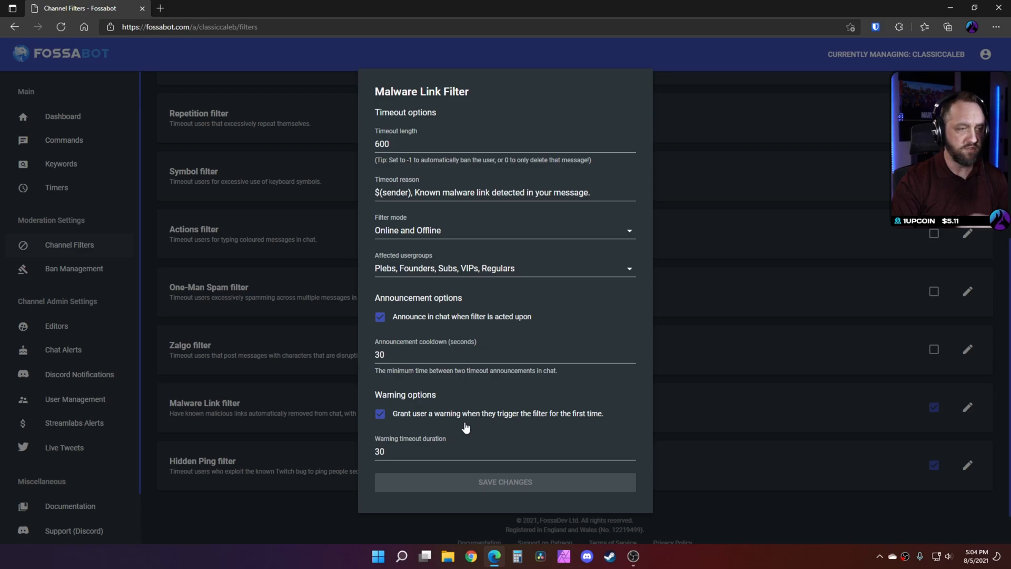
mouse_move(766, 195)
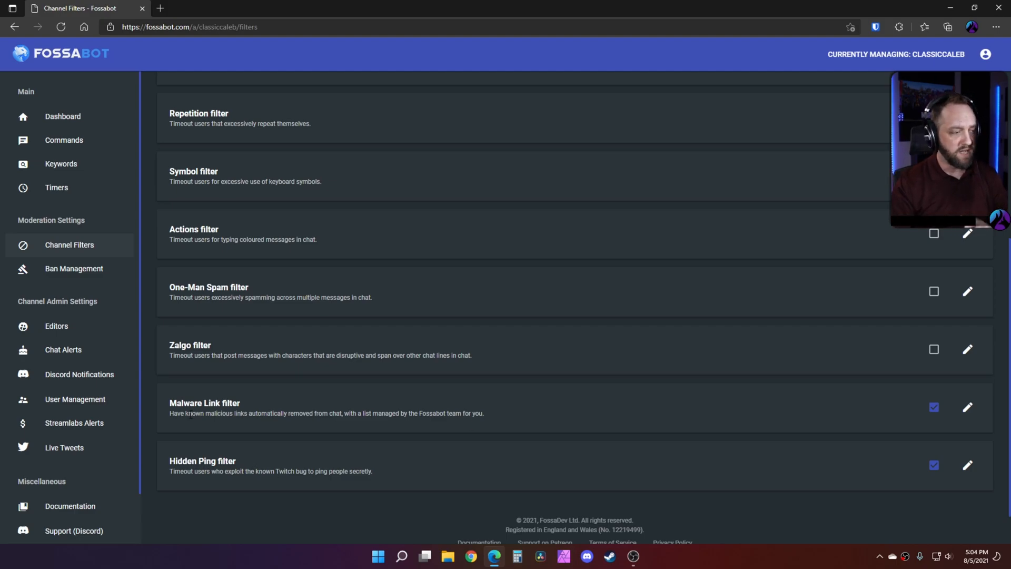
Step: Browse Editors, Chat Alerts, Discord Notifications and User Management, ending on Streamlabs Alerts
click(57, 325)
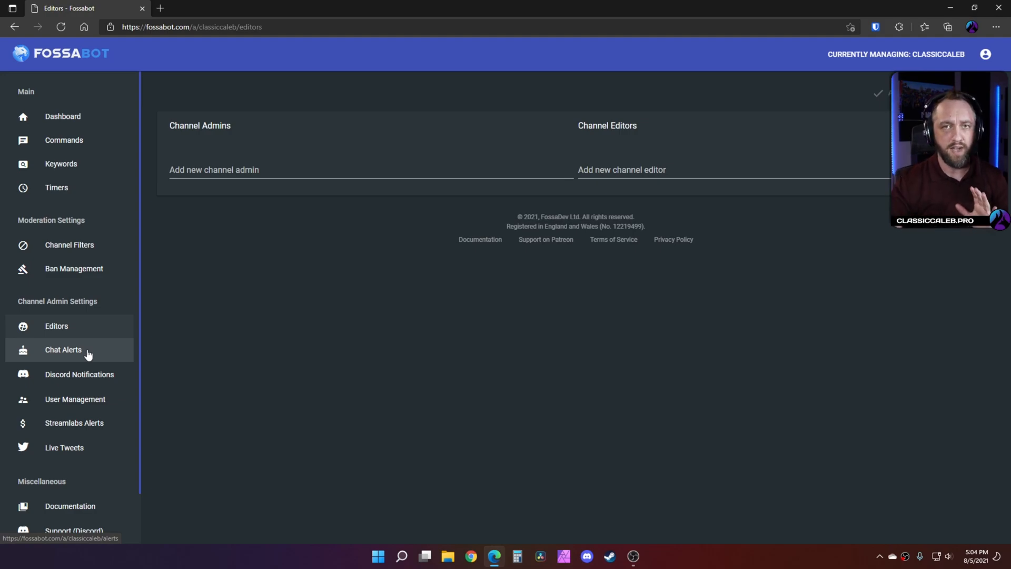
click(63, 349)
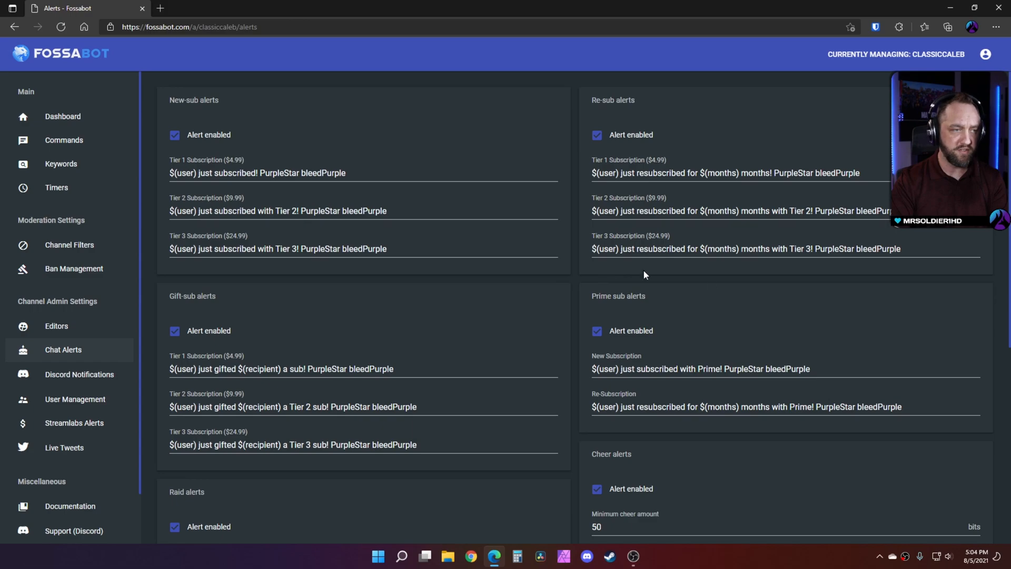
scroll(down, 3)
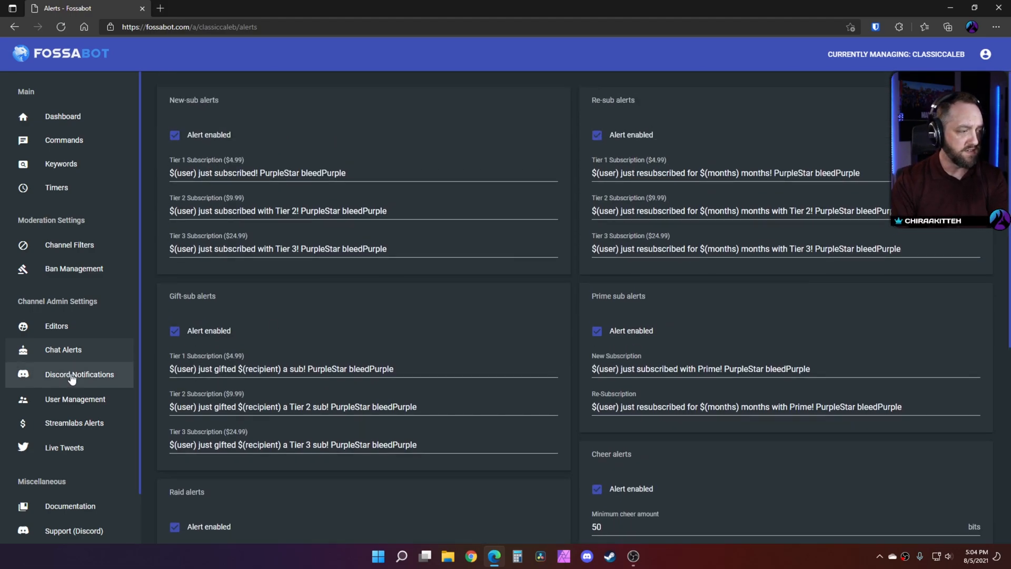
click(79, 373)
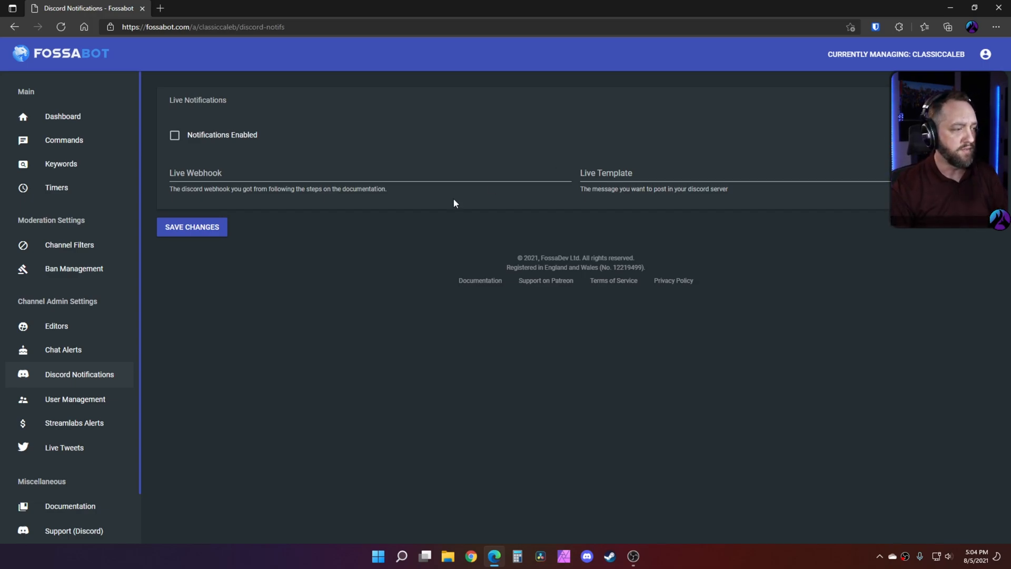
click(75, 398)
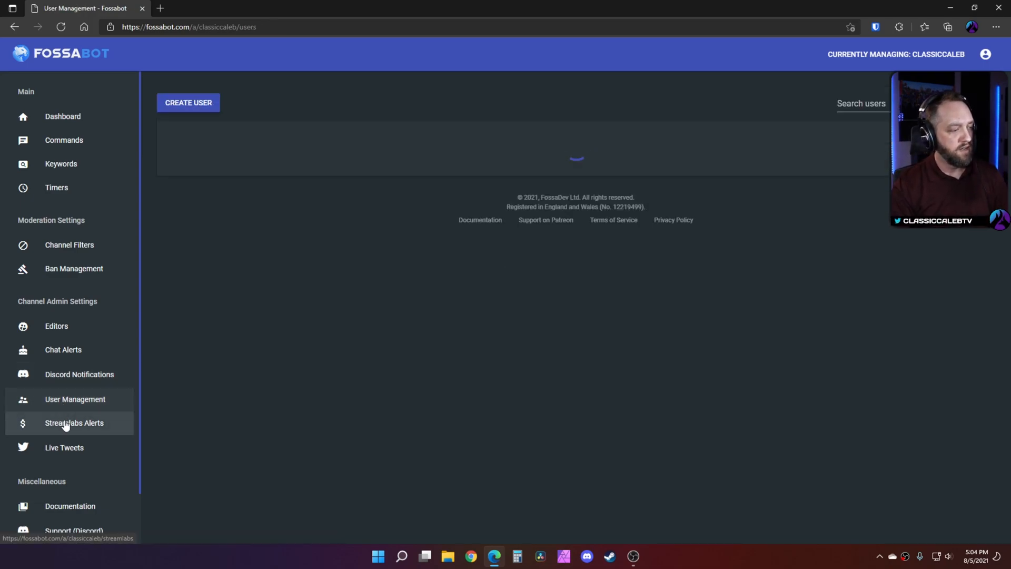
click(73, 422)
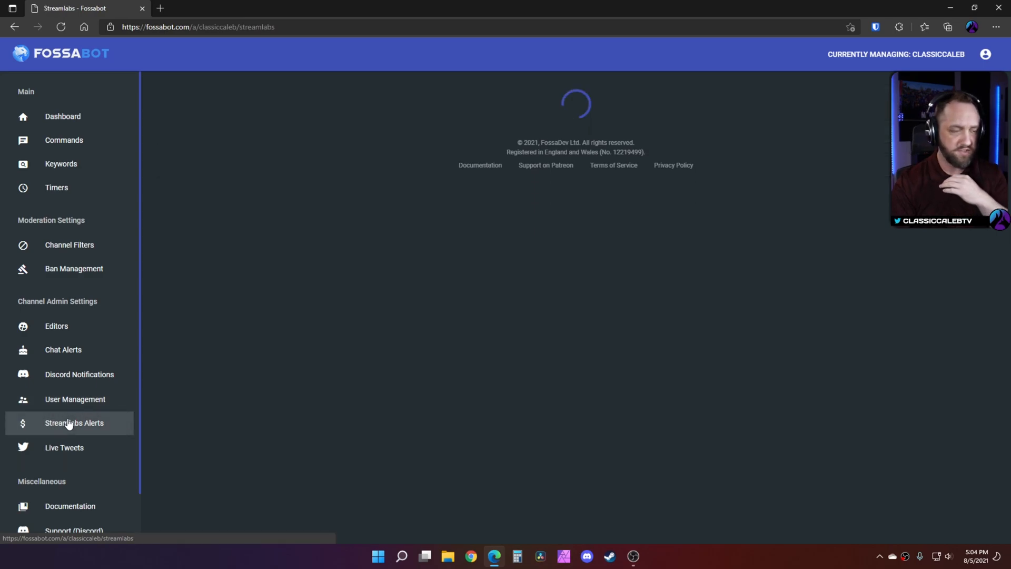
click(74, 422)
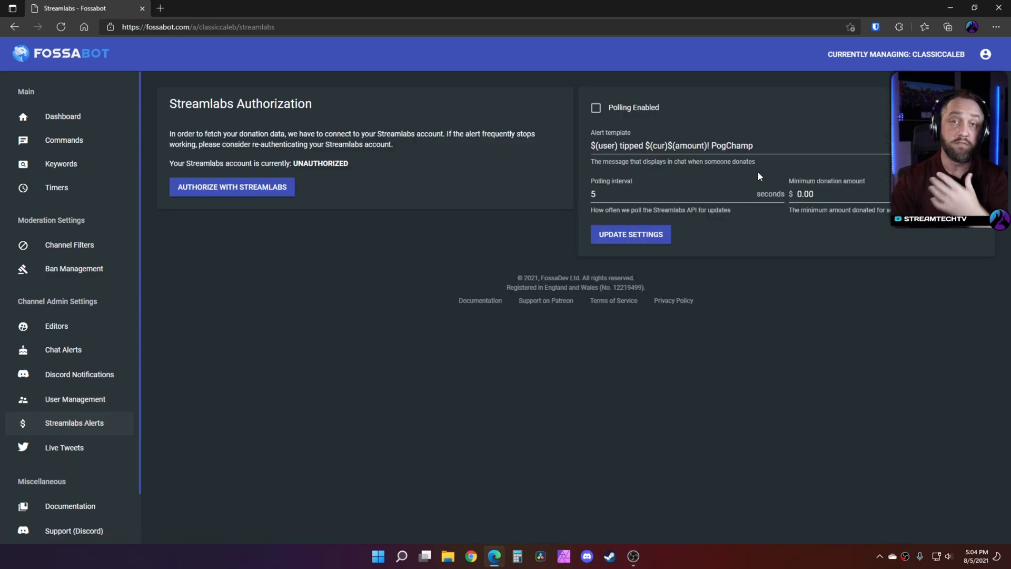
mouse_move(63, 447)
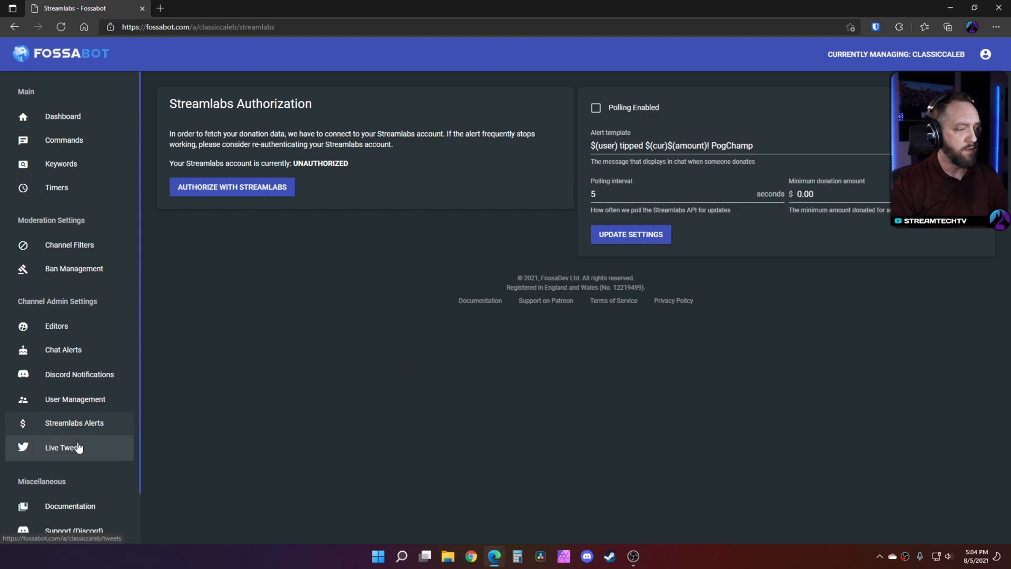
Step: On the Live Tweets page, enter 'bethesdasup' as the Twitter username to track
click(64, 447)
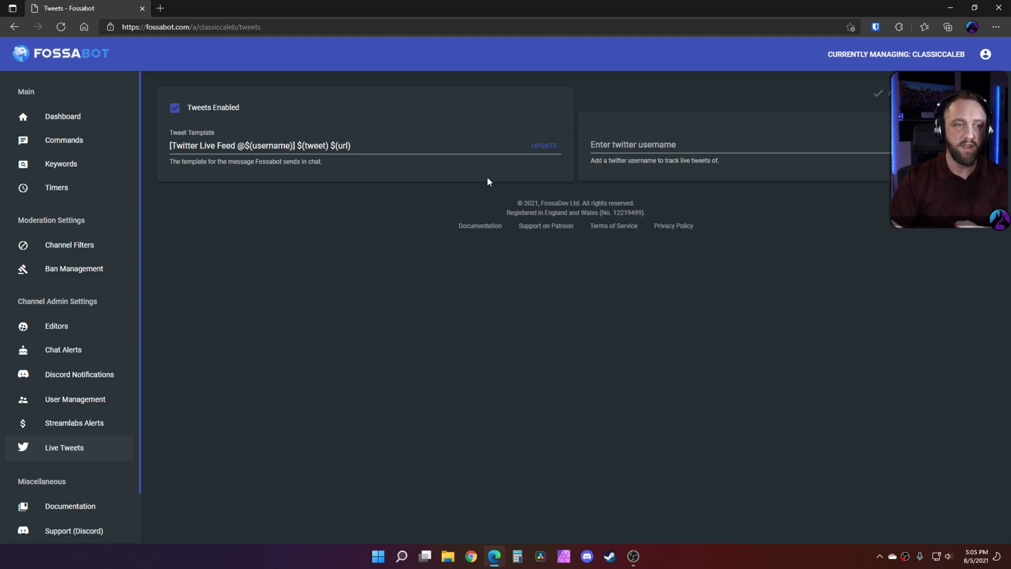
click(664, 144)
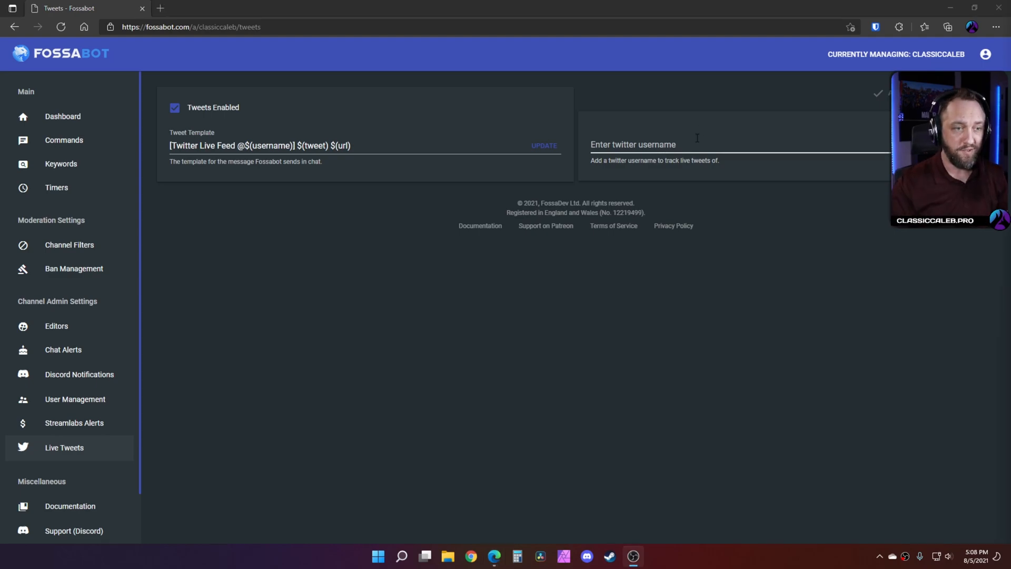
text(beth)
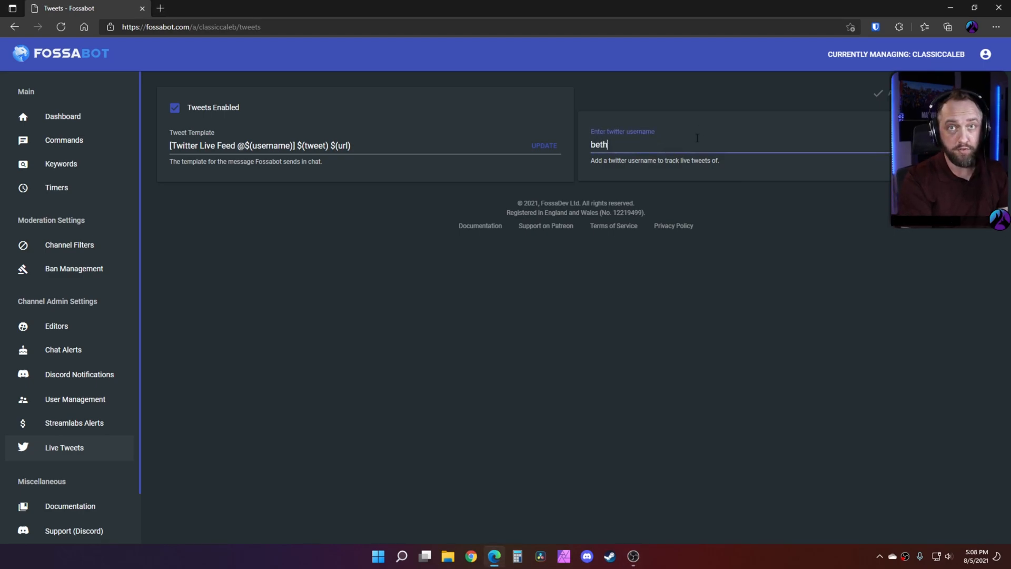
text(e)
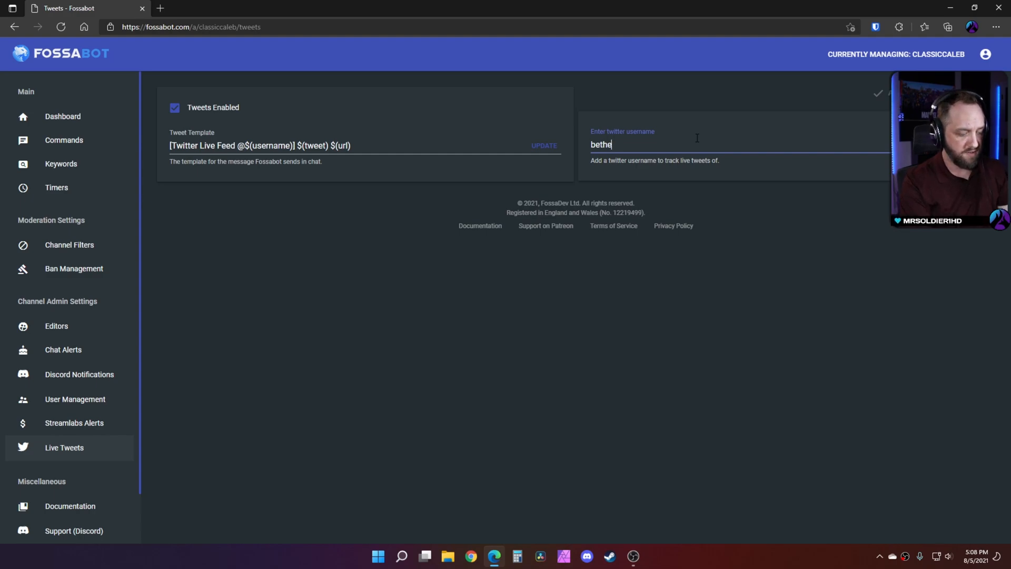
text(sdasup)
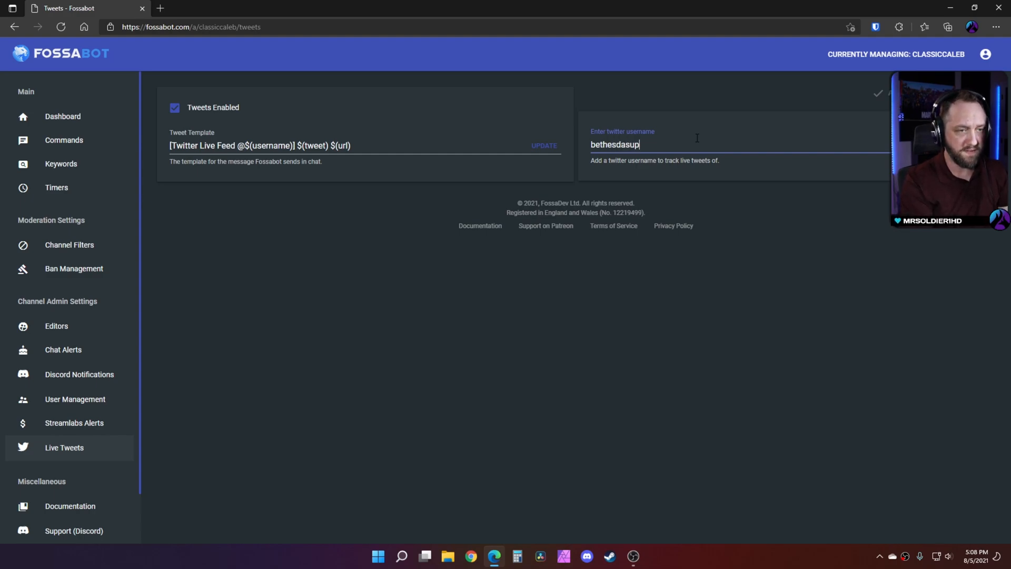
key(Enter)
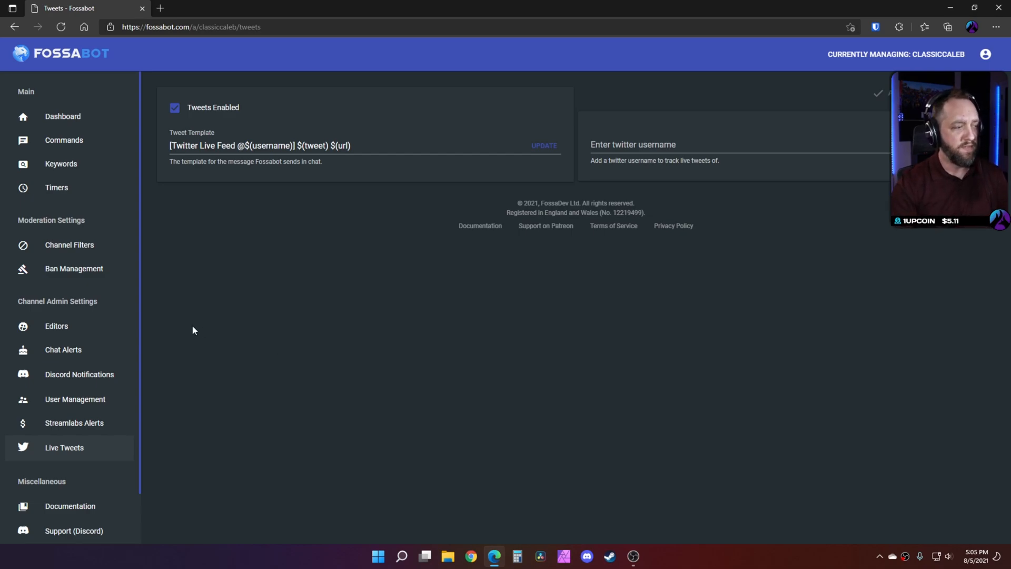
Step: Visit Commands and Keywords, review the Raid alert template in Chat Alerts, then return to Keywords
click(64, 140)
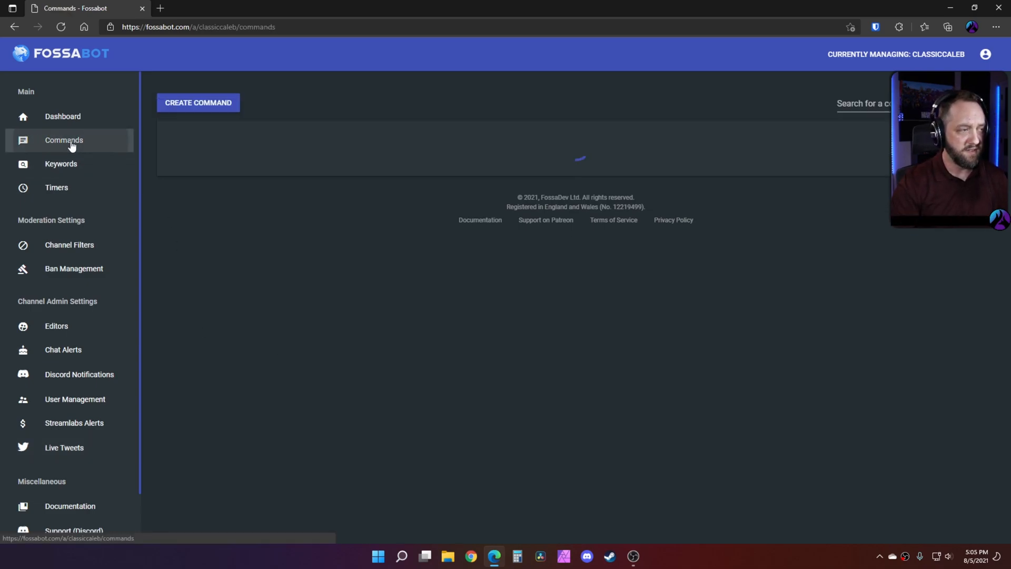
click(60, 163)
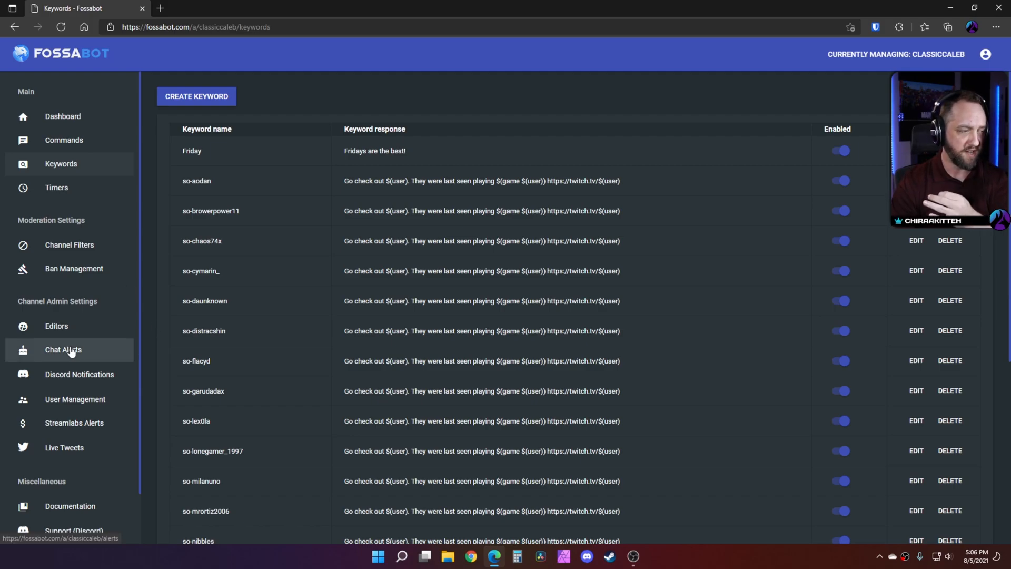
click(63, 349)
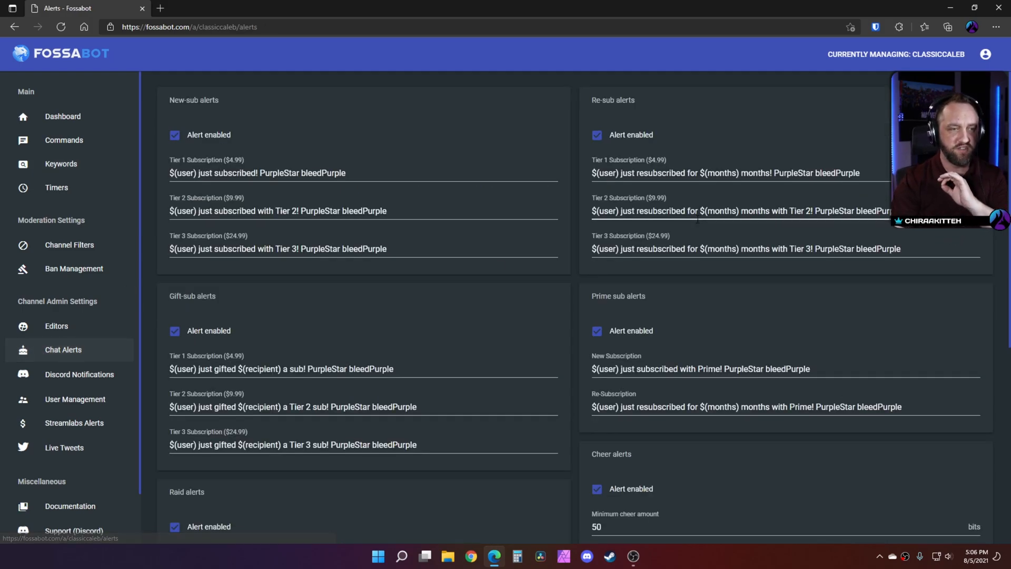
scroll(down, 3)
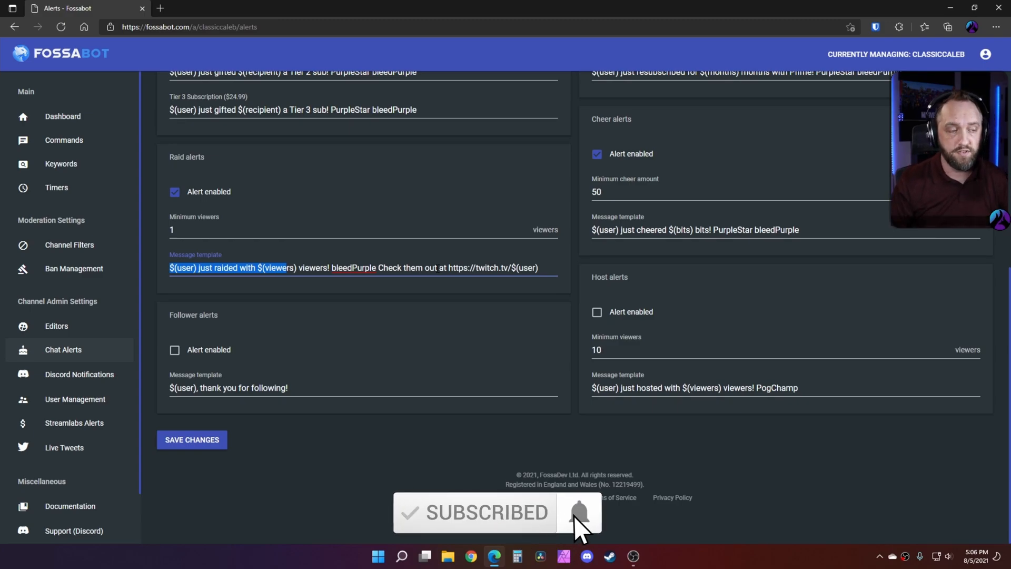
click(61, 164)
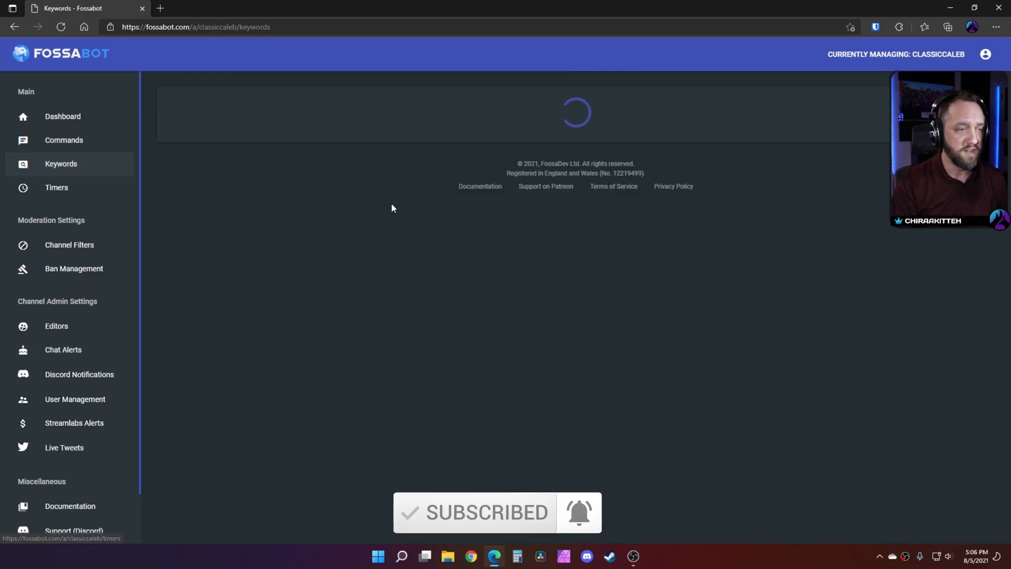